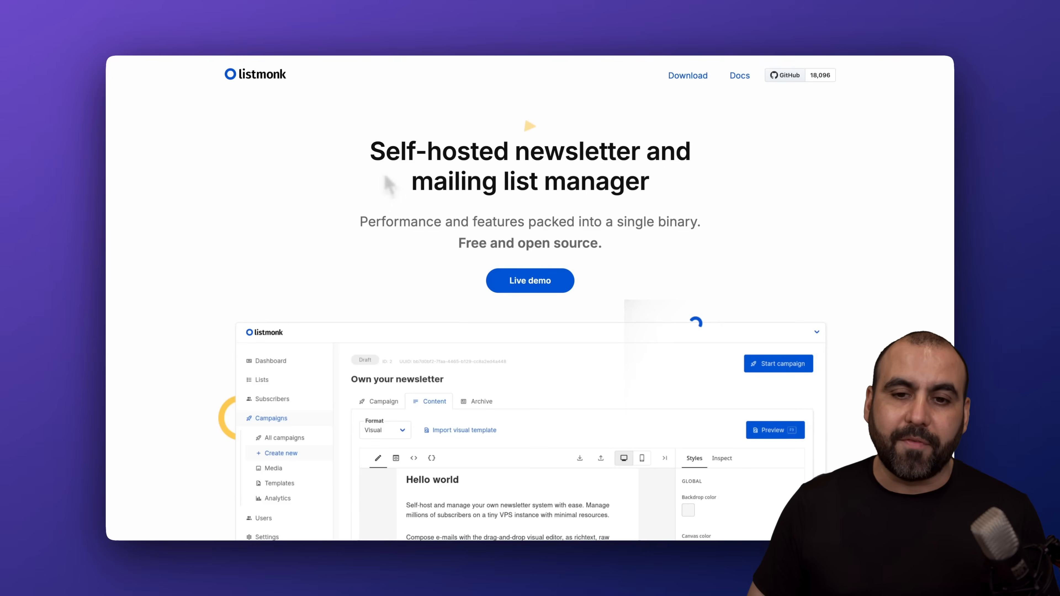
mouse_move(533, 33)
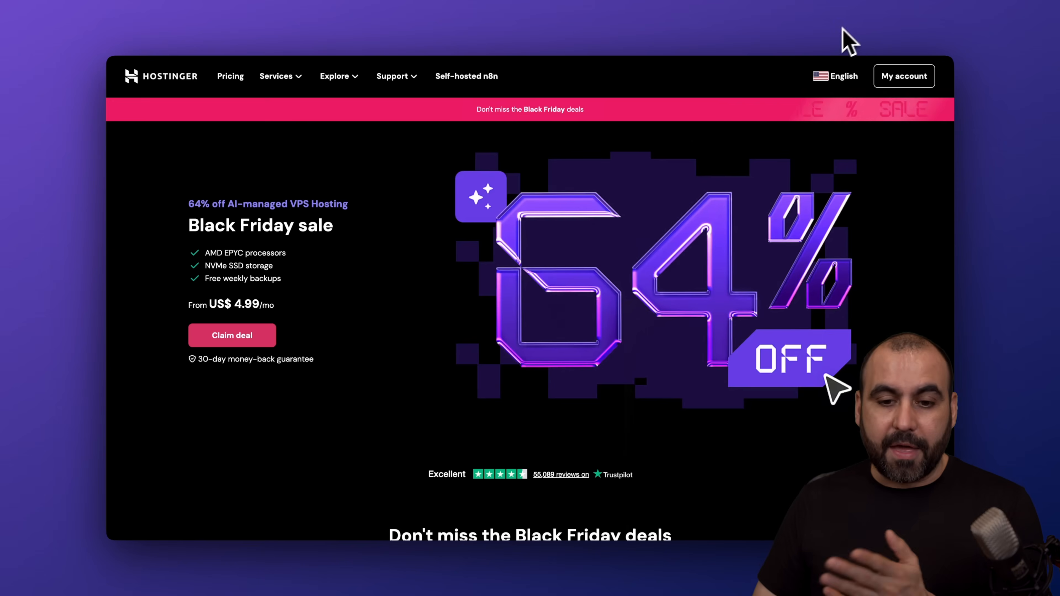
mouse_move(419, 326)
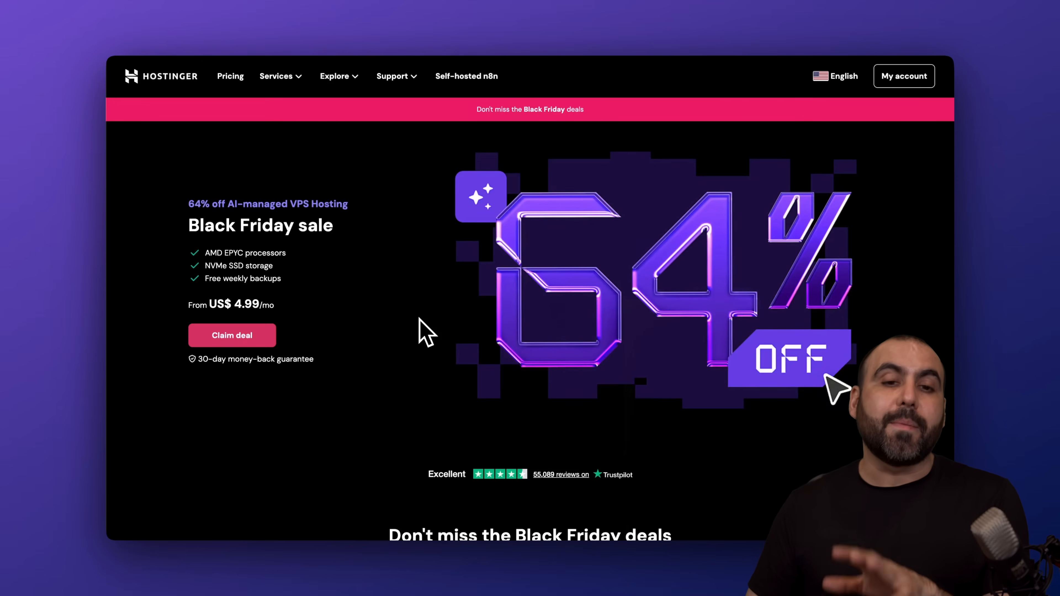
Scroll down to the Black Friday VPS plan cards for KVM 1, 2, 4 and 8
scroll(down, 3)
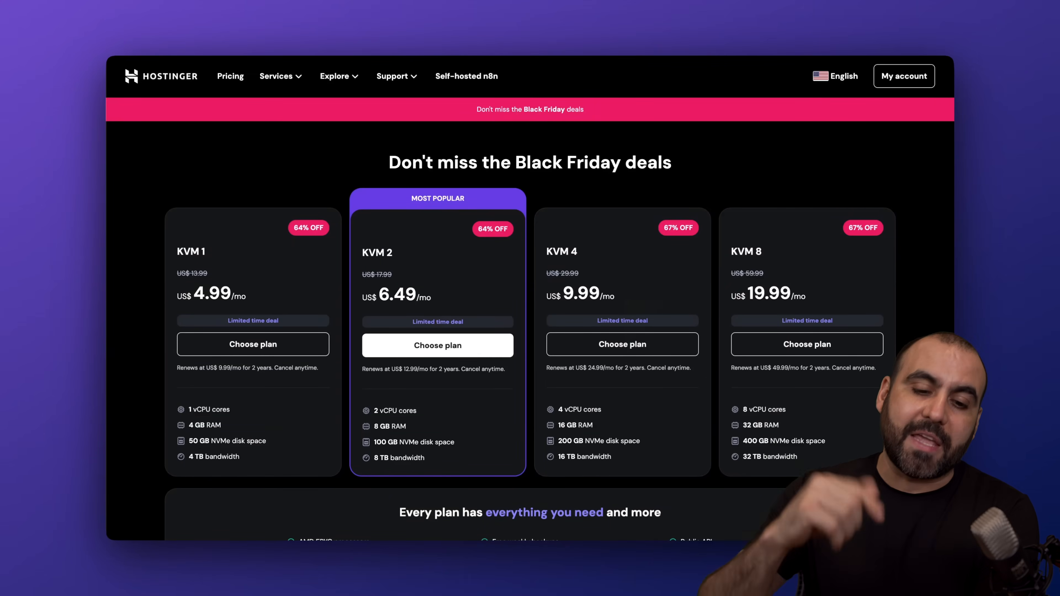
mouse_move(474, 429)
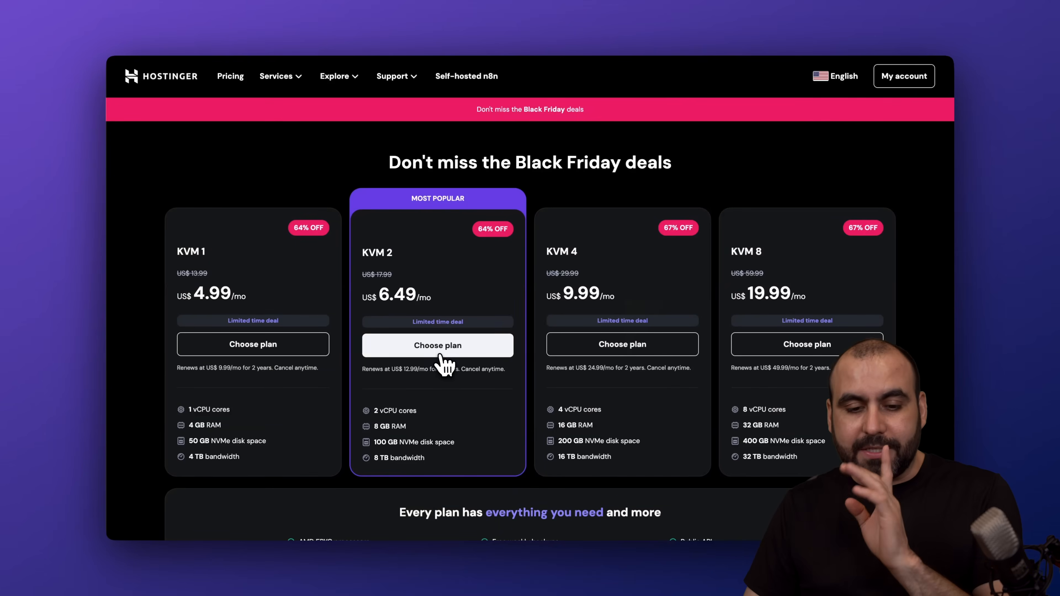
Choose the KVM 2 plan and keep the 24-month billing period
click(437, 345)
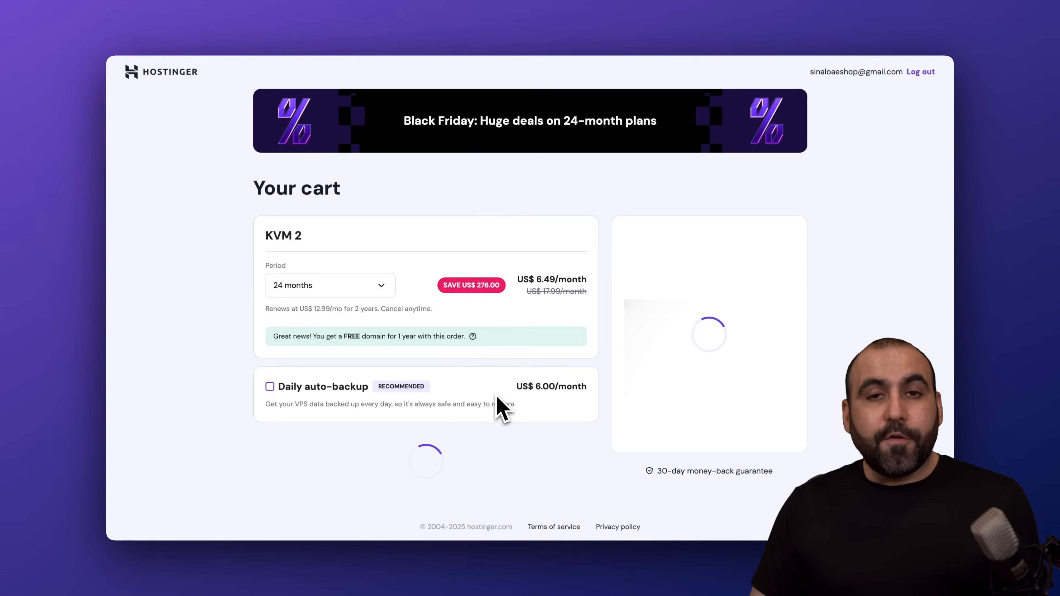
scroll(down, 3)
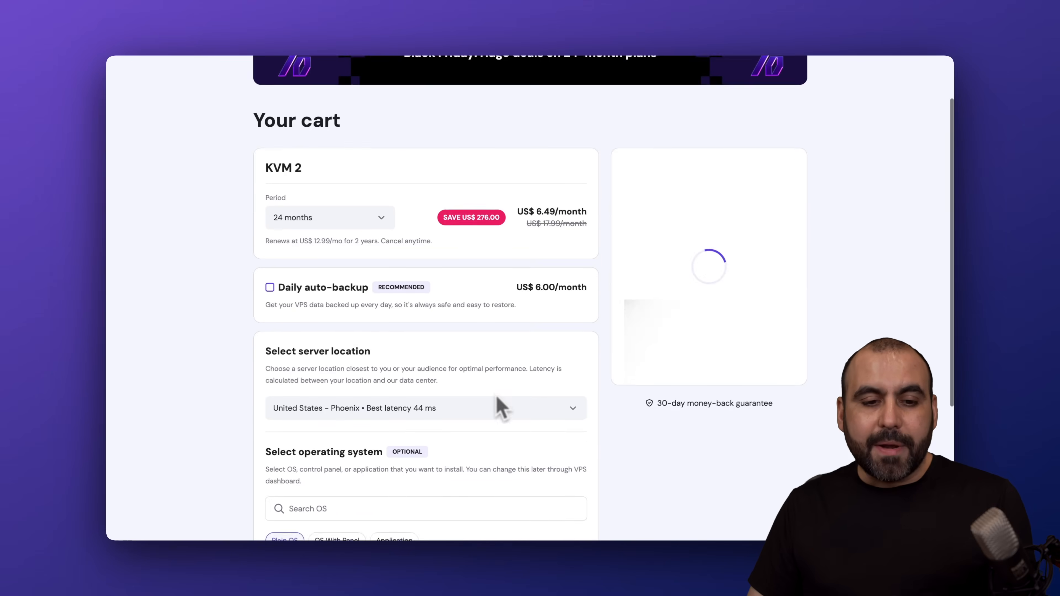
click(330, 217)
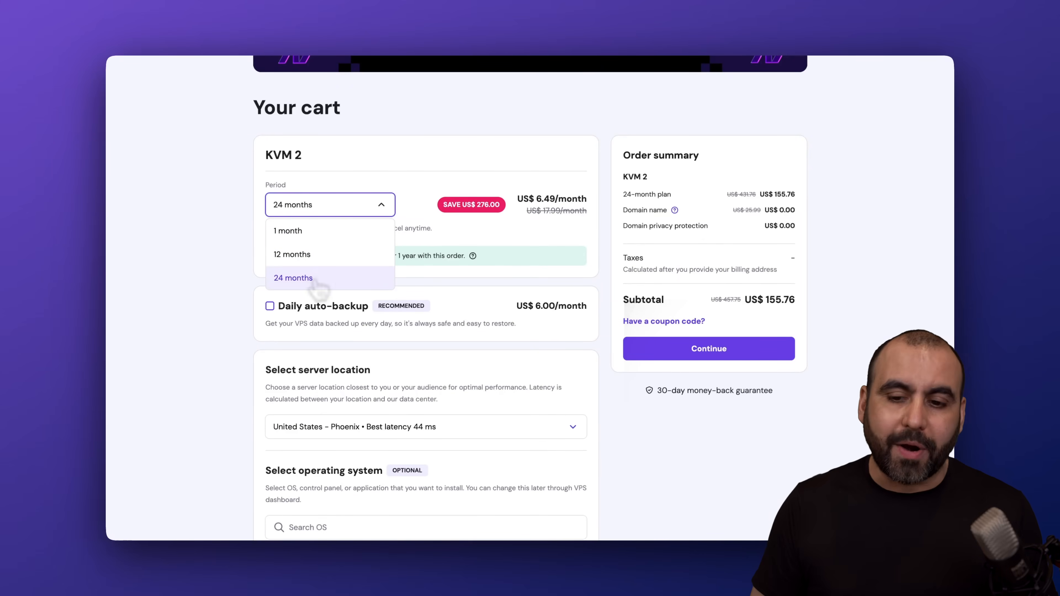
click(293, 278)
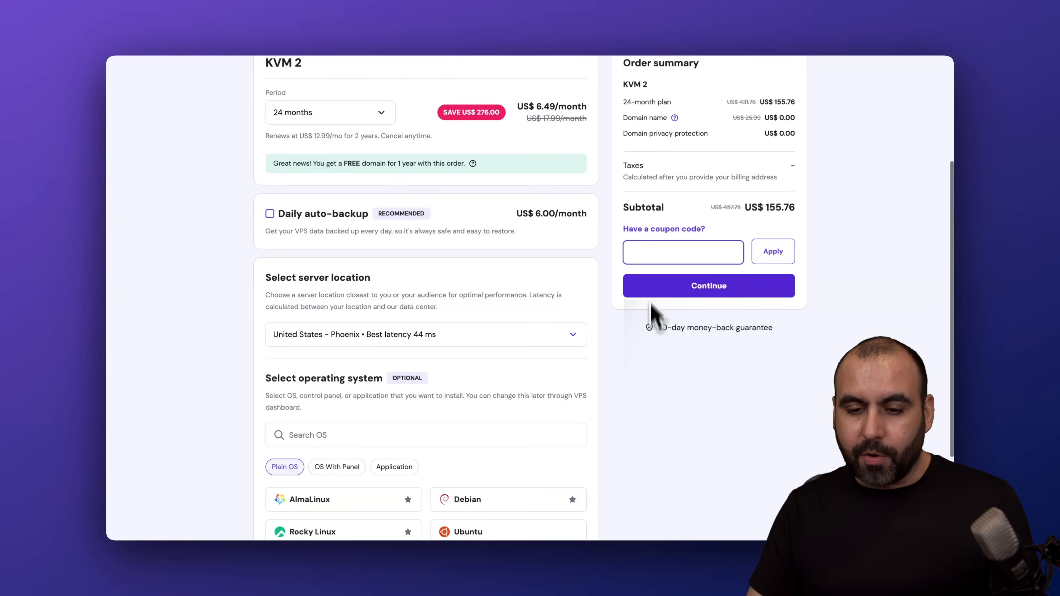
Apply the SAASMASTER coupon for a US$ 140.18 subtotal and continue to the Docker Manager
text(SAJMASTRE)
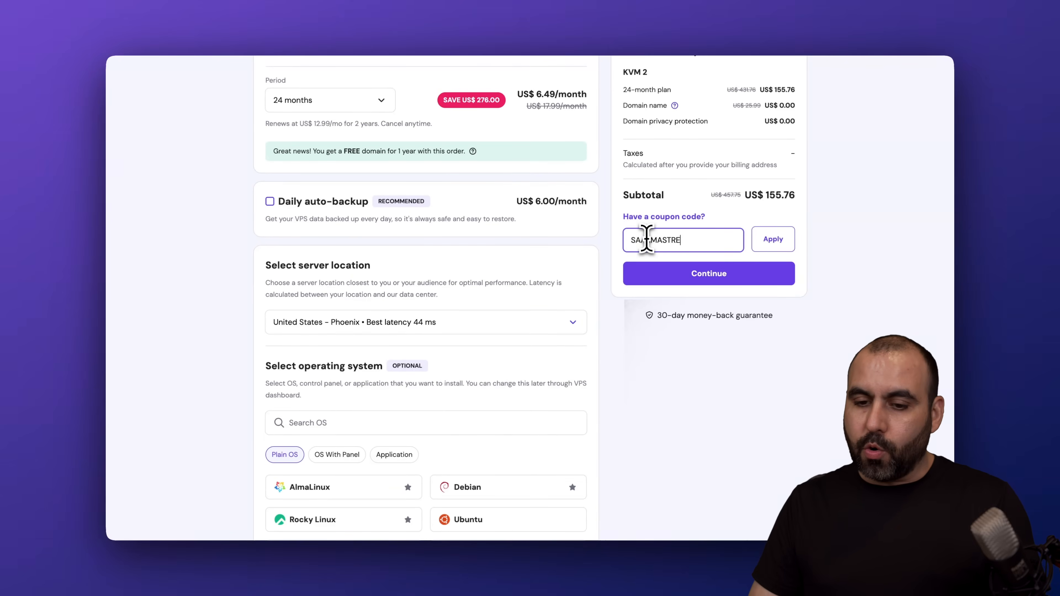
click(773, 239)
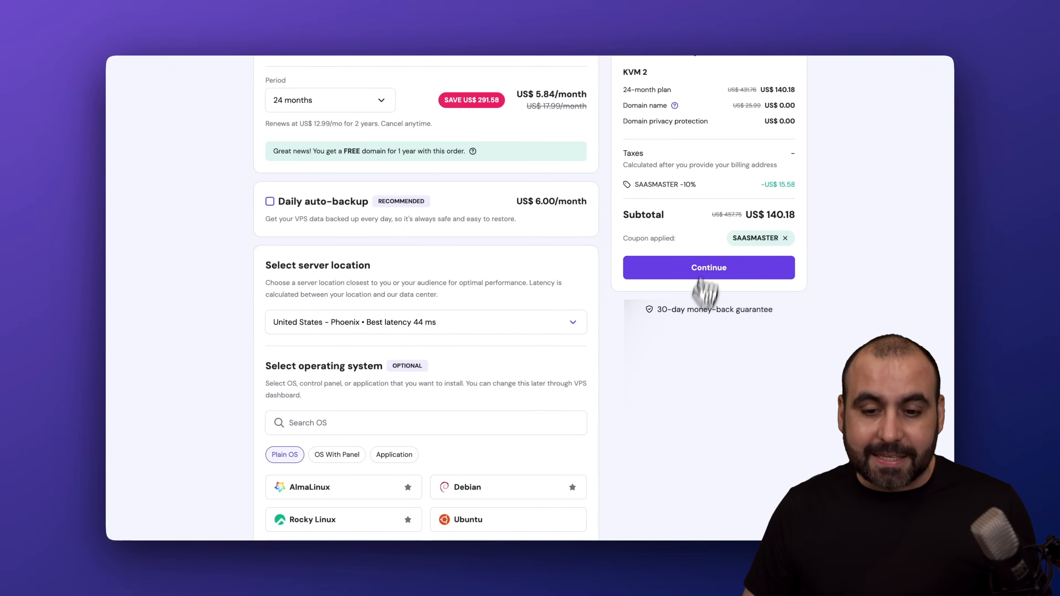
mouse_move(685, 381)
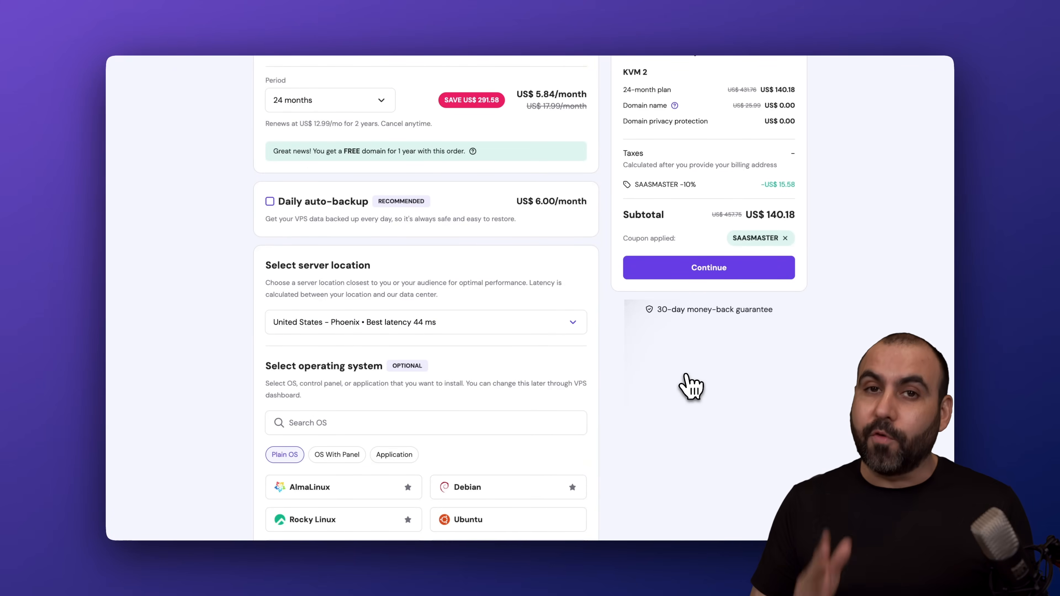
scroll(down, 3)
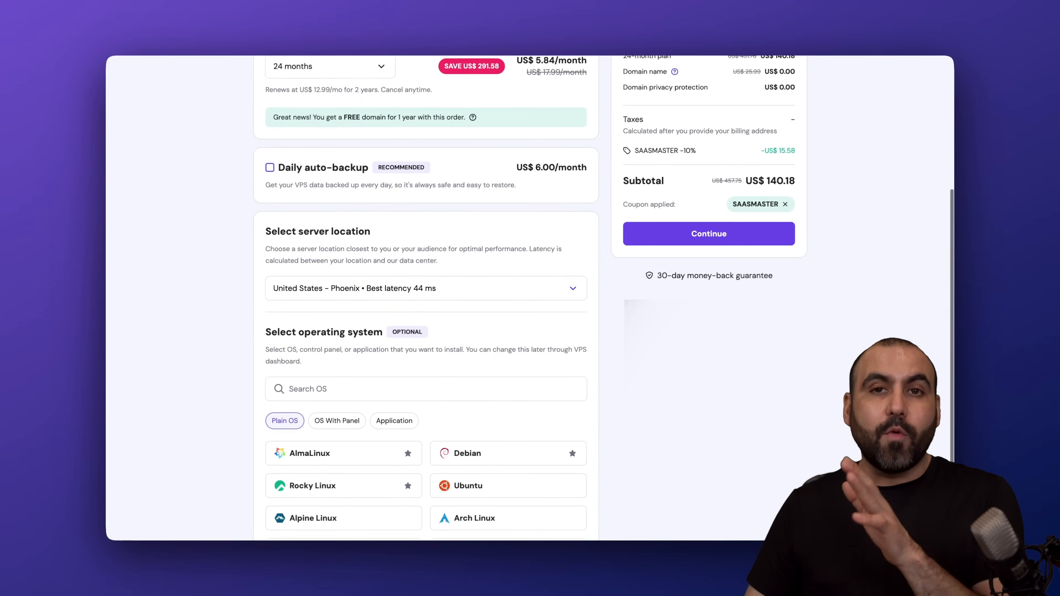
scroll(down, 3)
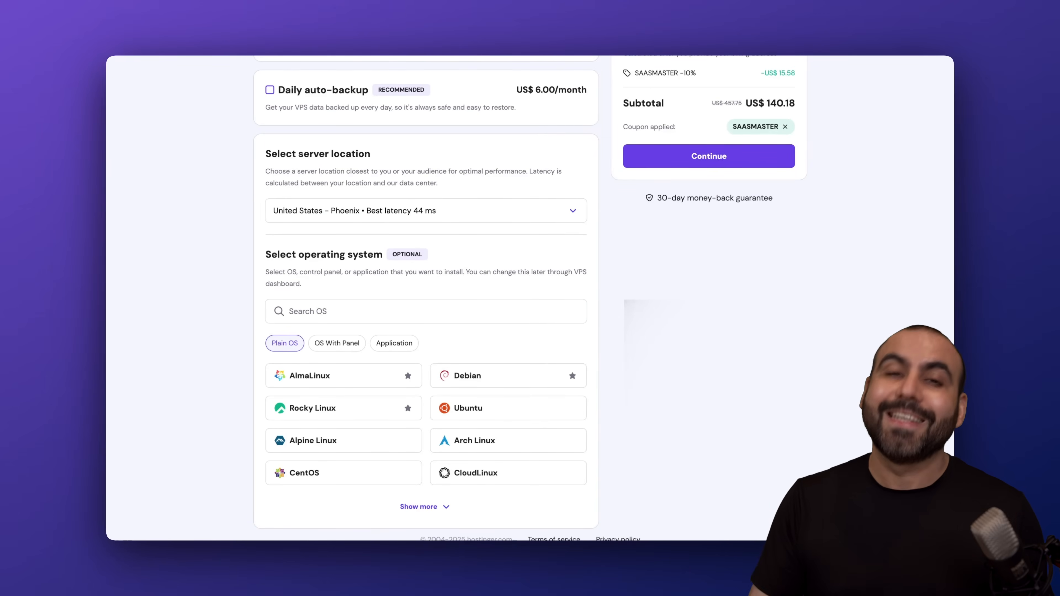
scroll(down, 3)
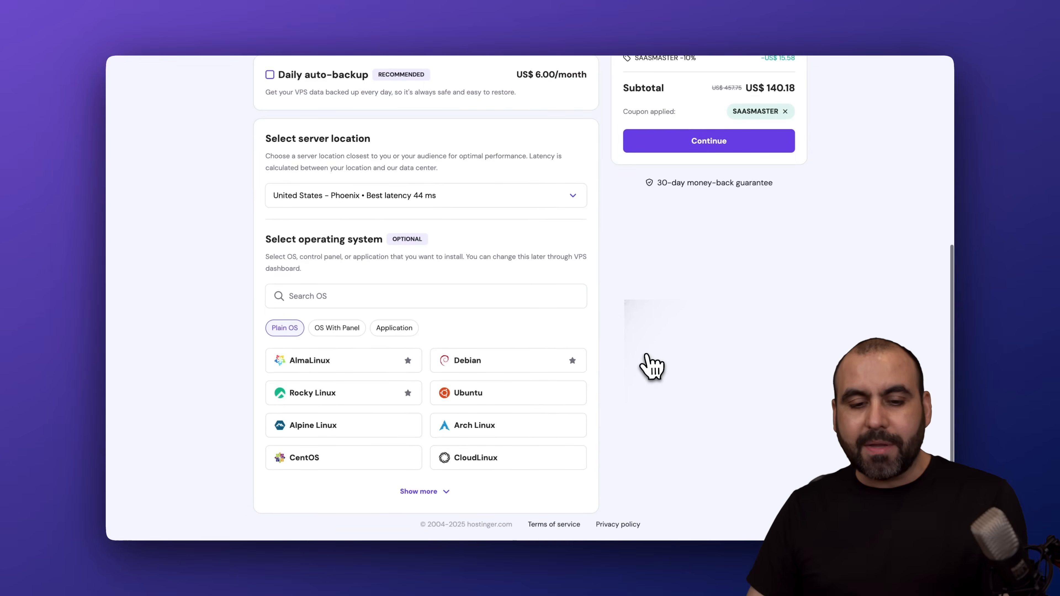
click(395, 330)
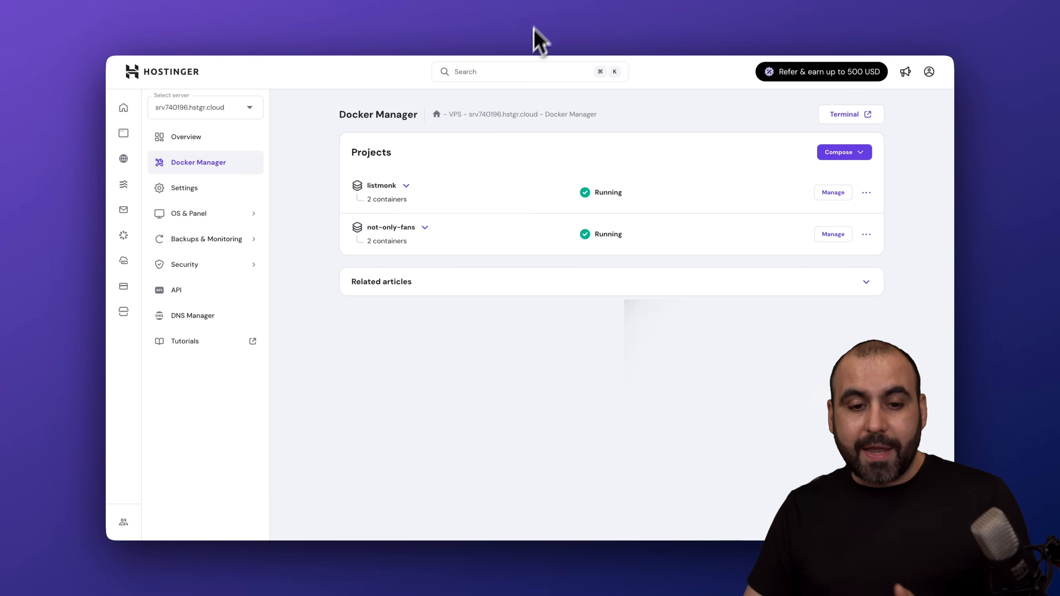
mouse_move(442, 379)
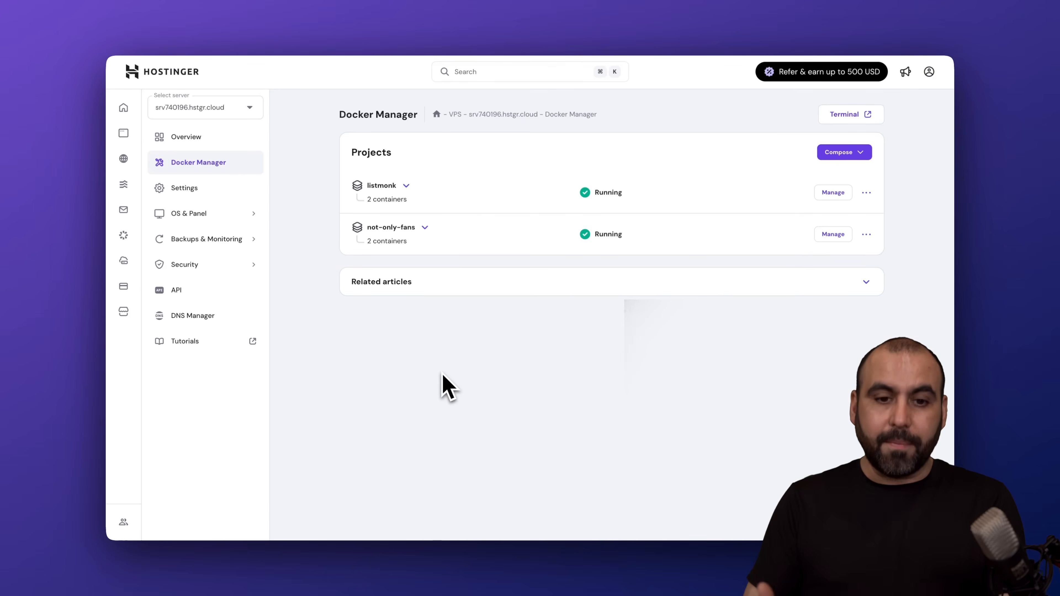
mouse_move(208, 184)
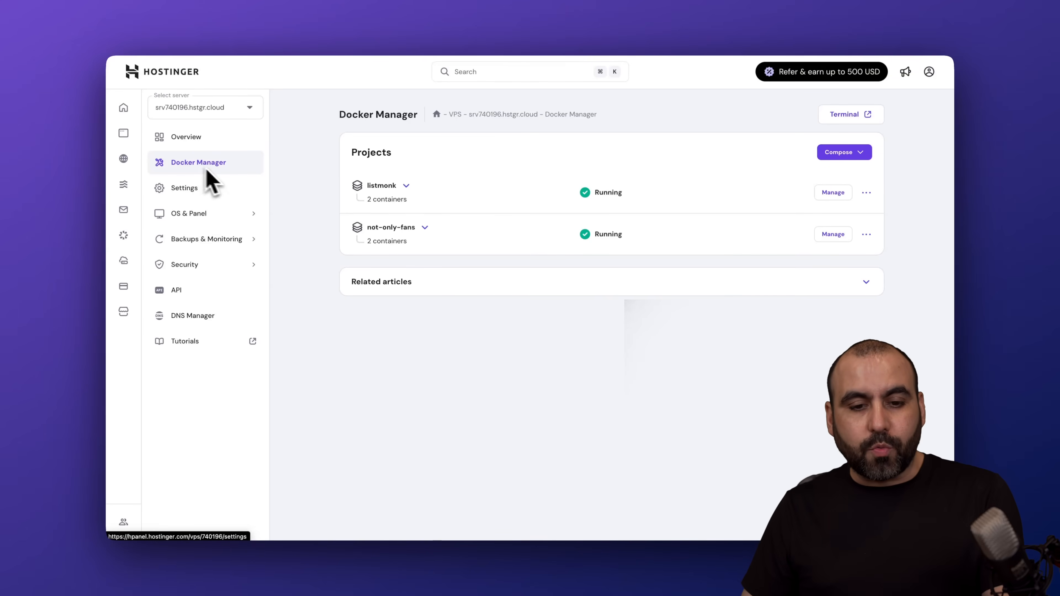
mouse_move(550, 311)
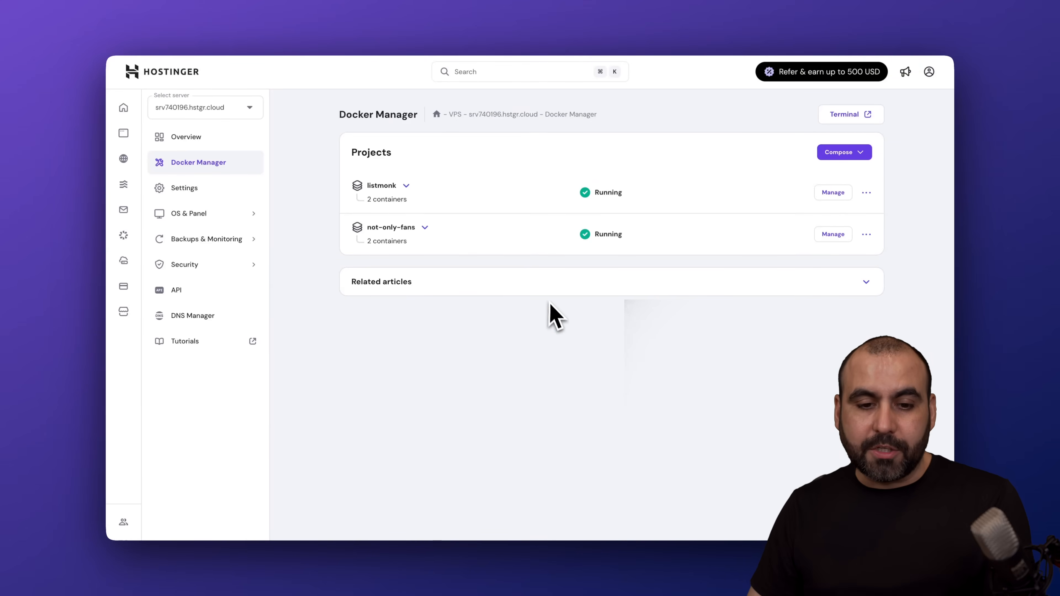
mouse_move(530, 287)
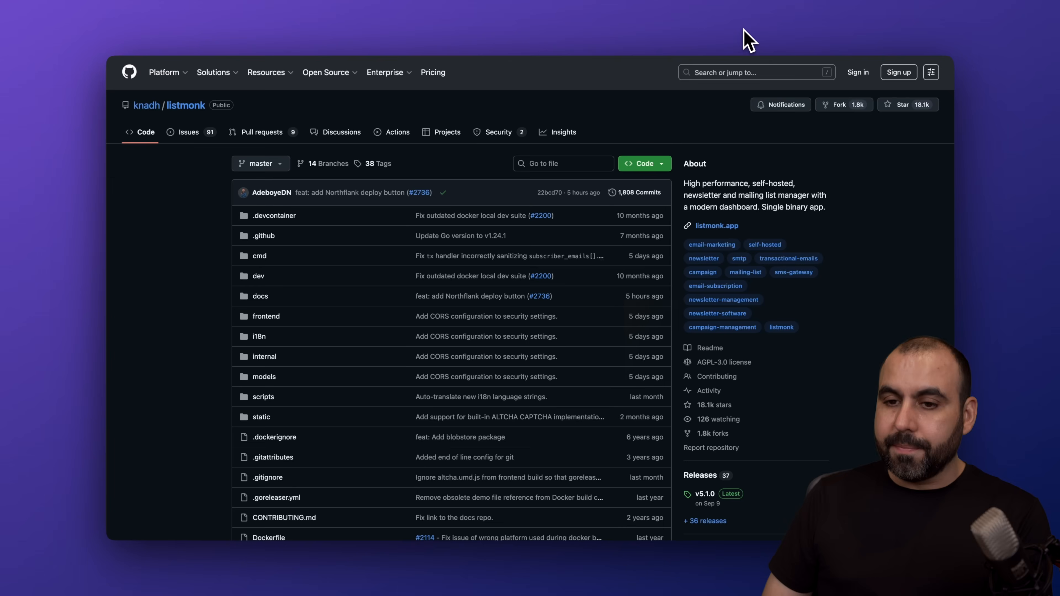
mouse_move(178, 116)
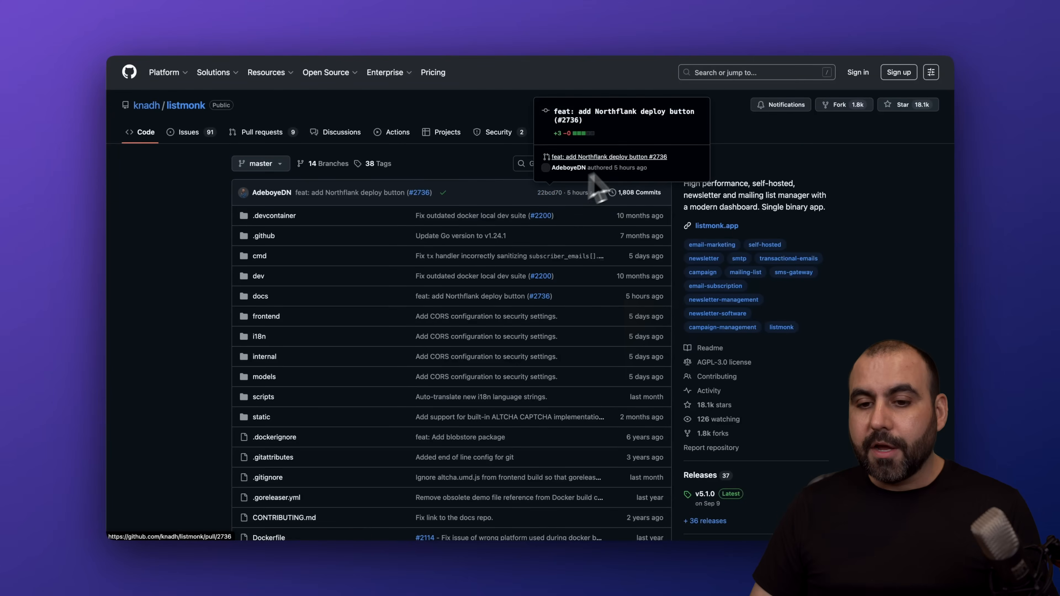
Copy the HTTPS clone address of the knadh/listmonk repository from the Code menu
click(645, 163)
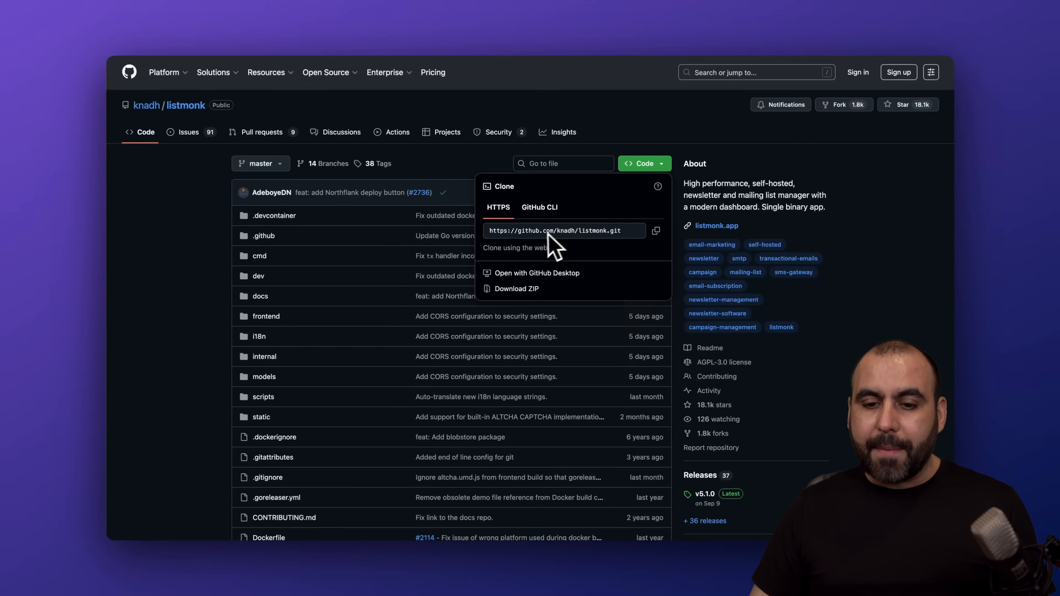
click(656, 230)
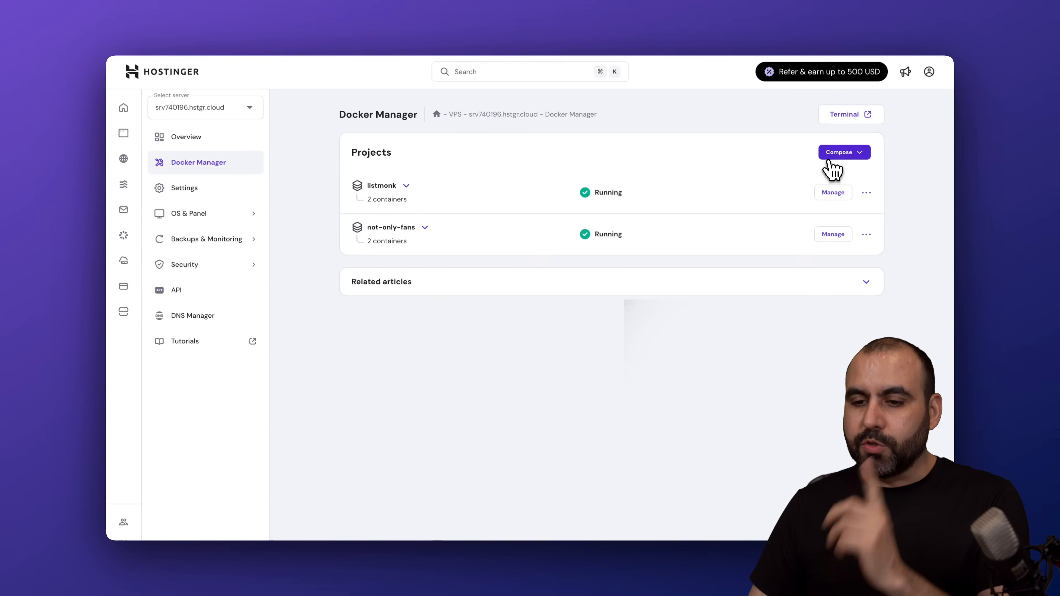
click(844, 152)
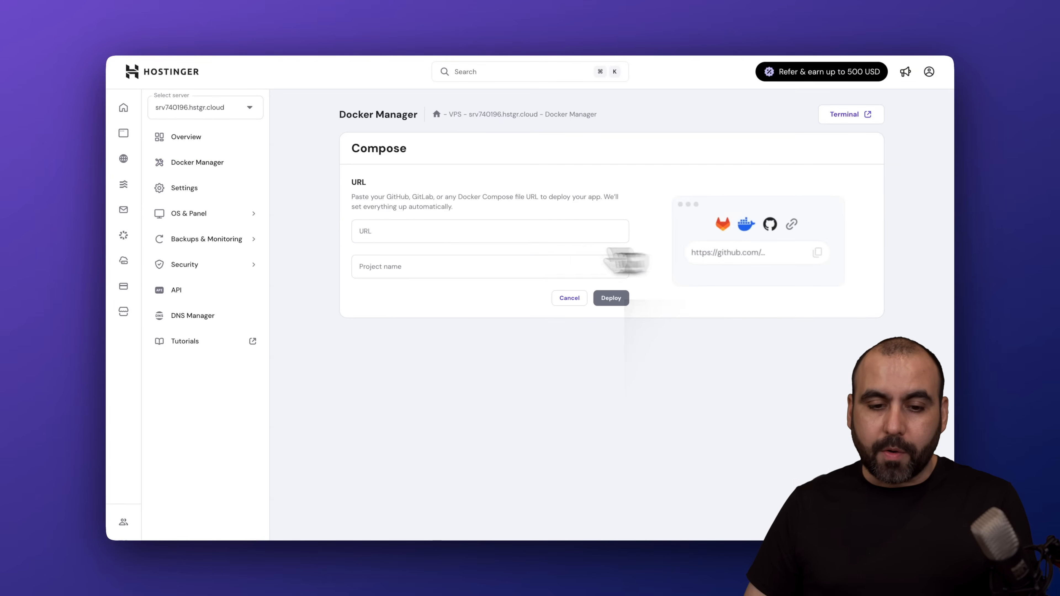
text(https://github.com/knadh/listmonk.git)
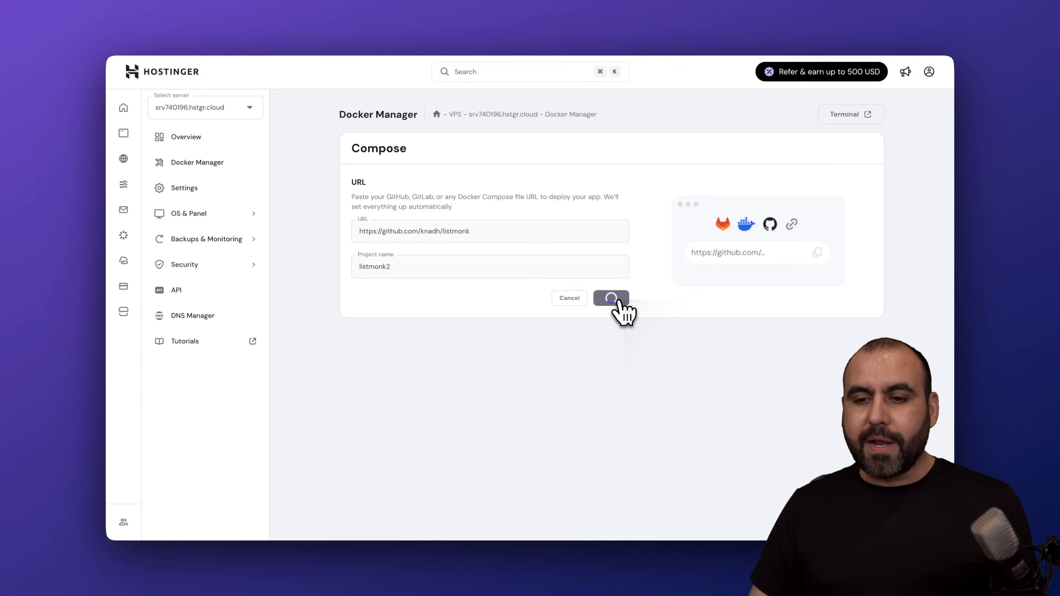
click(611, 299)
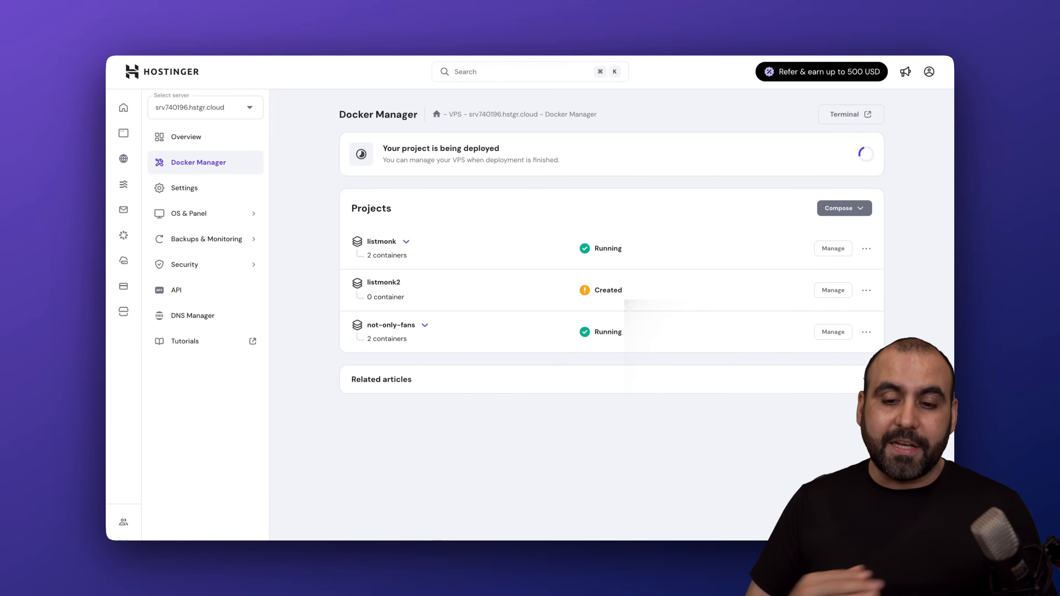
mouse_move(406, 242)
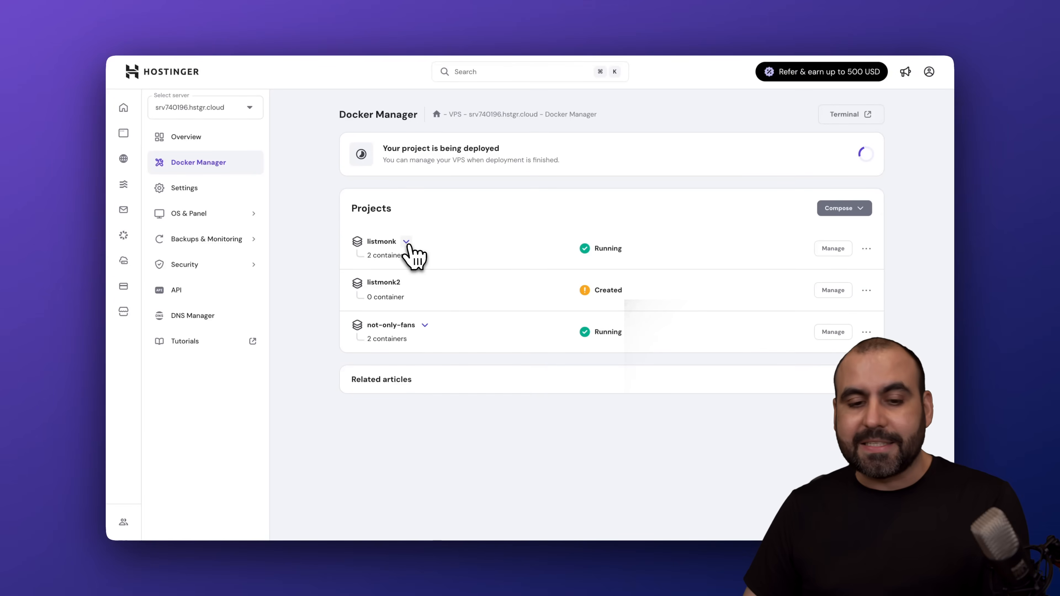
Expand the listmonk project's containers and launch listmonk_app on port 9000
click(406, 242)
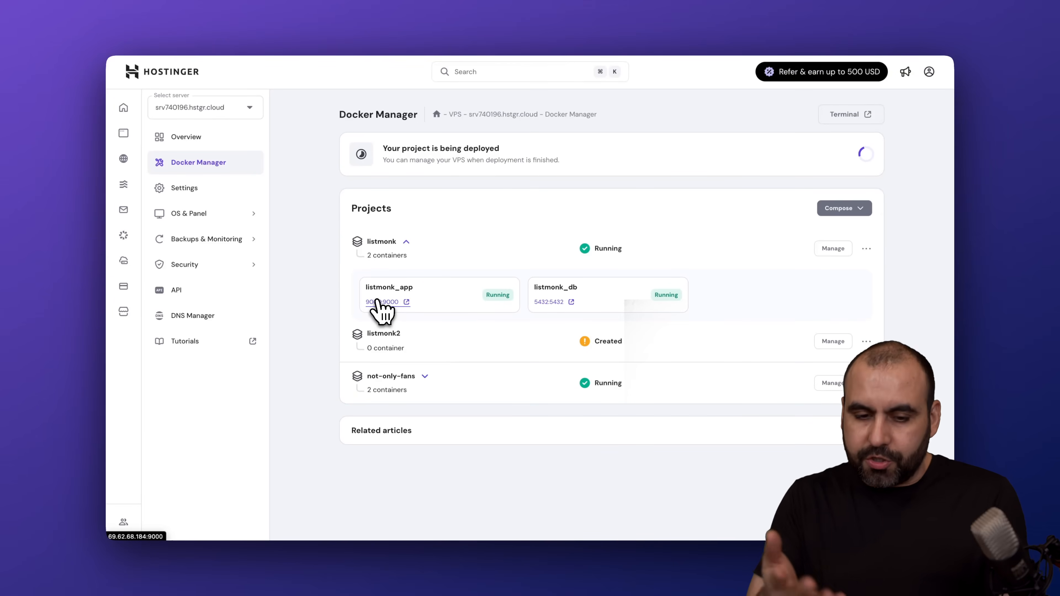
click(382, 302)
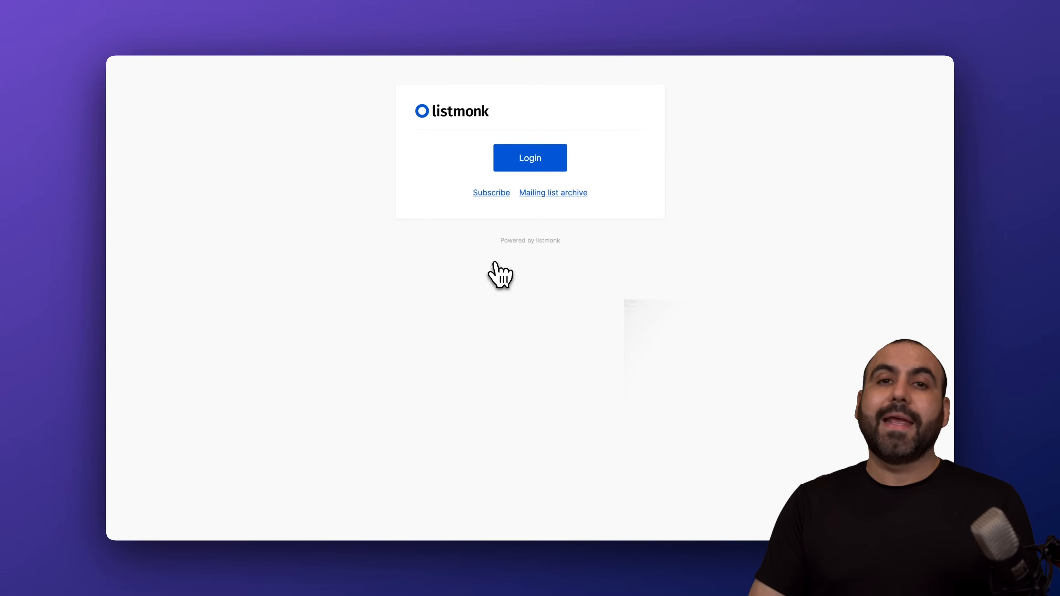
mouse_move(712, 25)
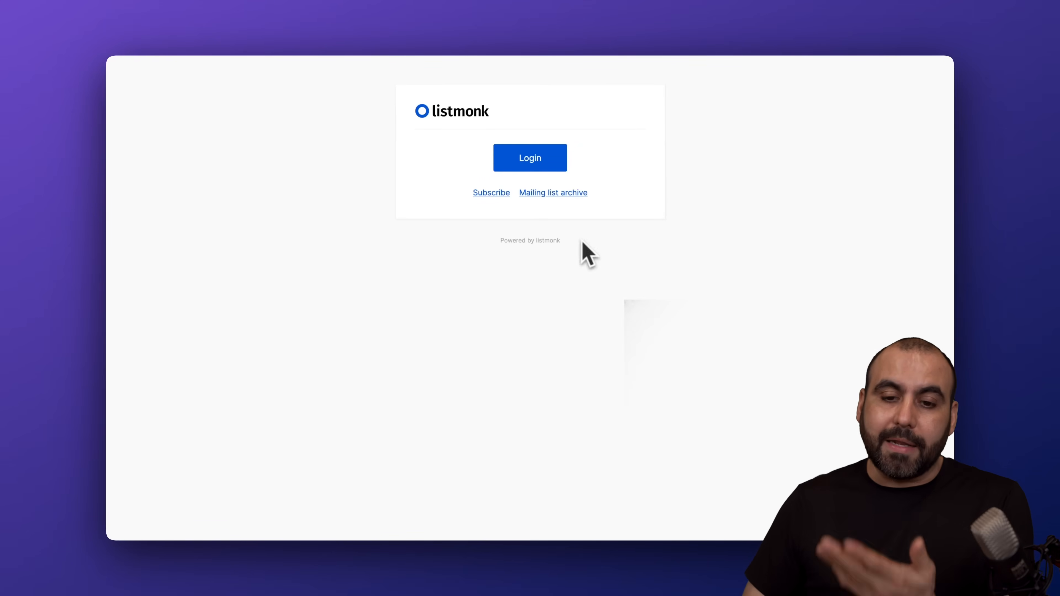
click(530, 158)
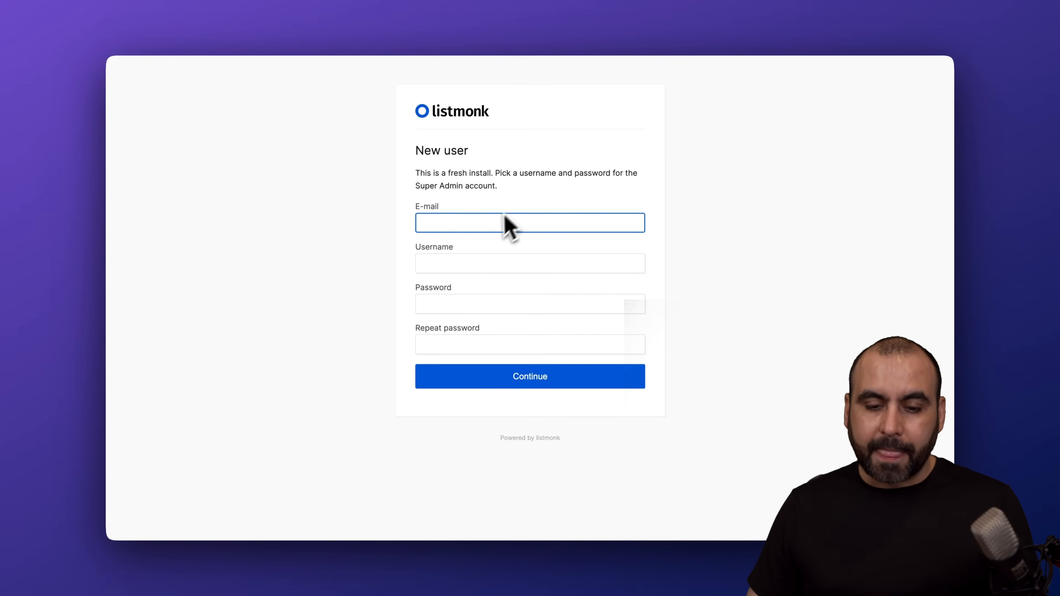
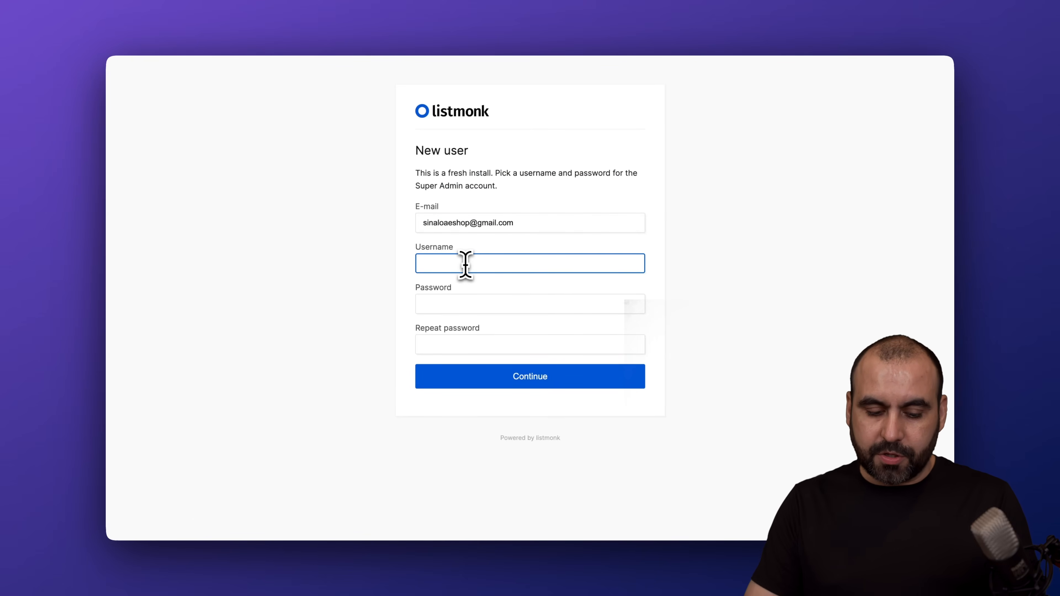
text(saasmaster)
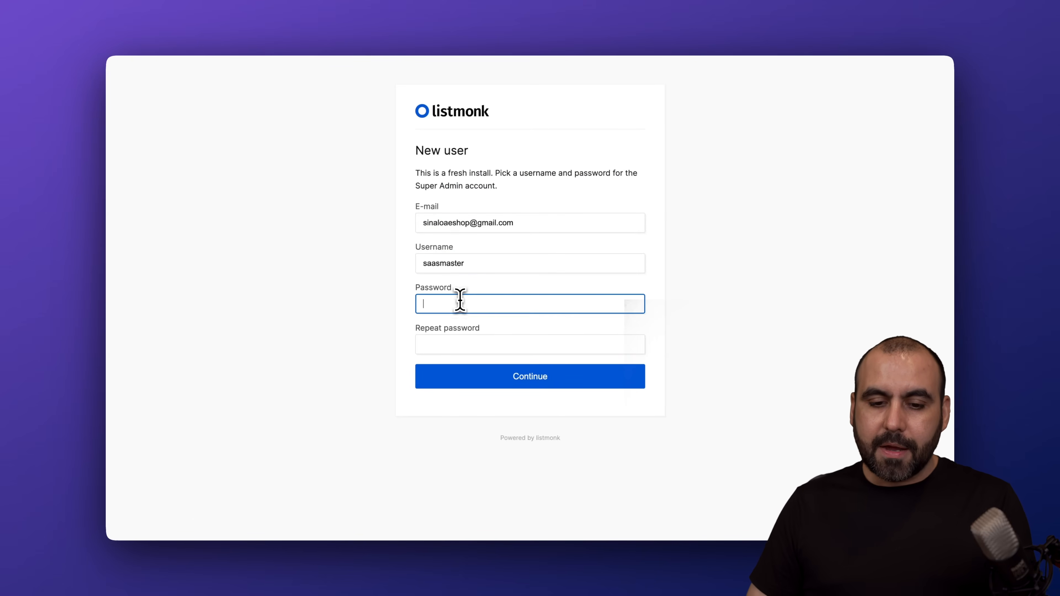
mouse_move(476, 215)
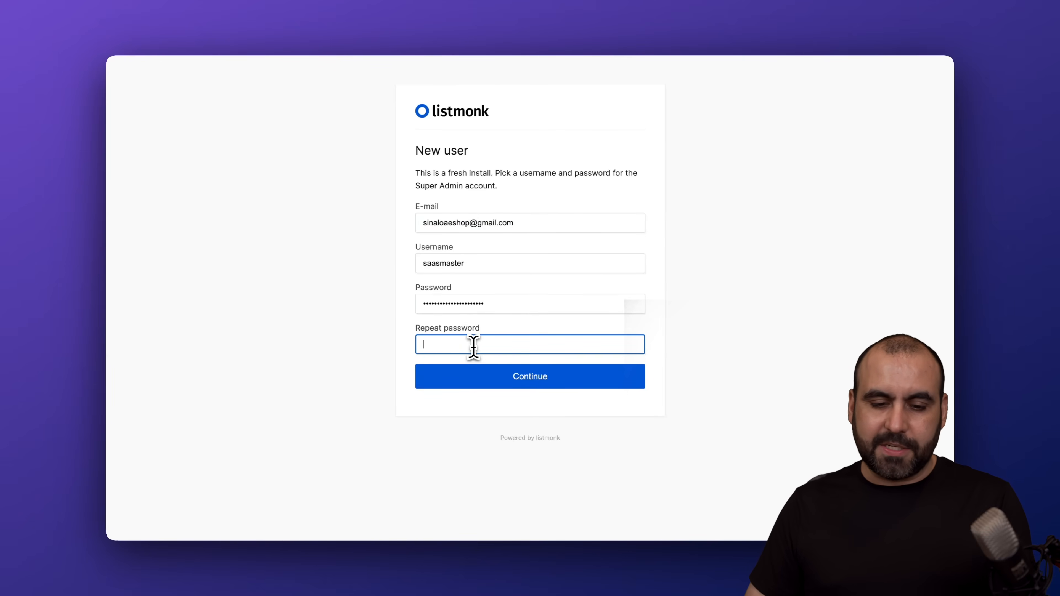
text(password)
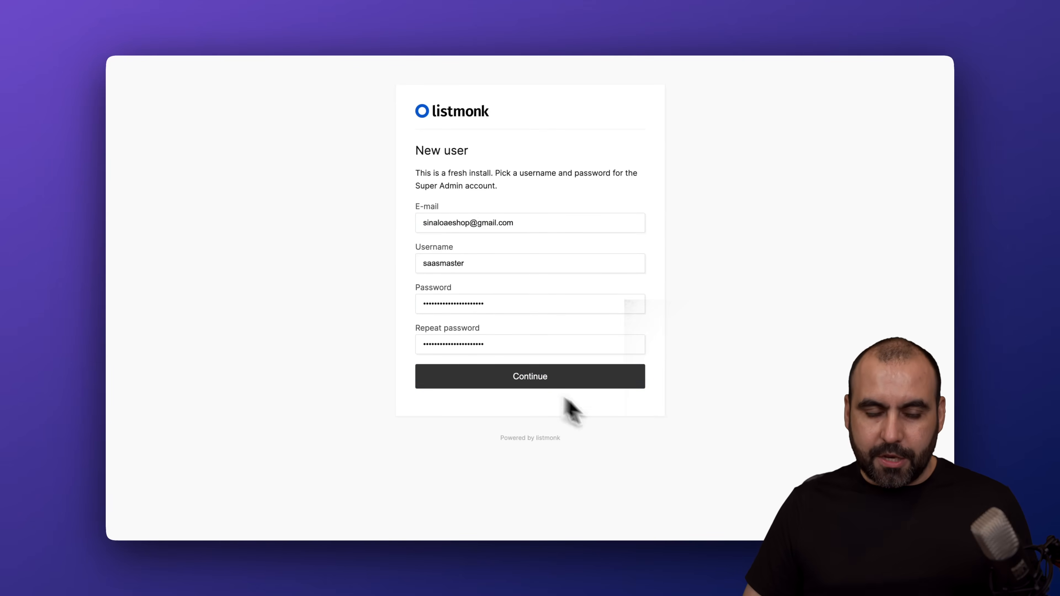
click(530, 376)
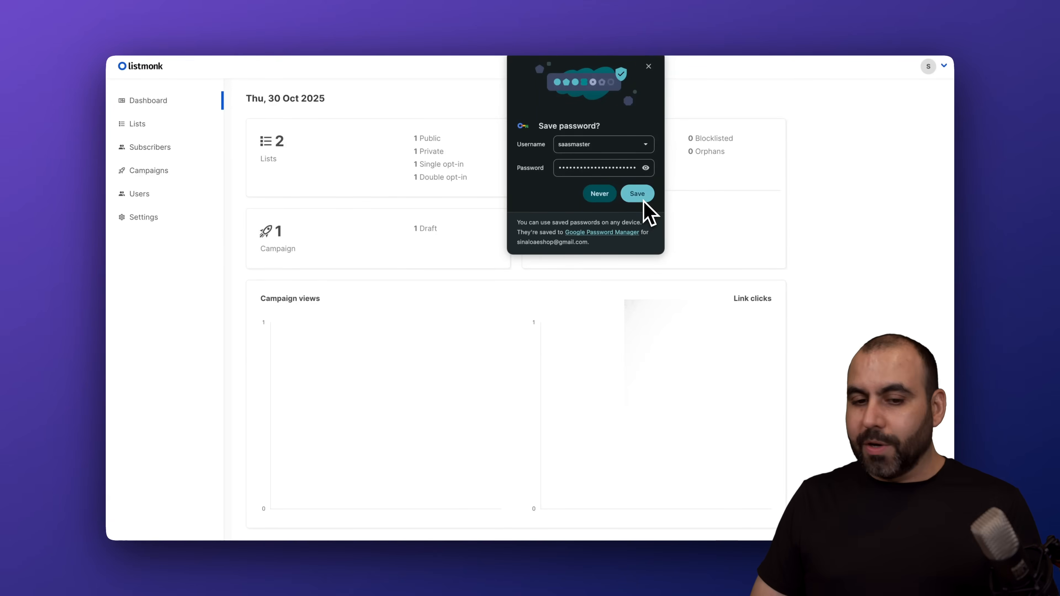
Save the new admin login in the browser's password prompt
click(637, 194)
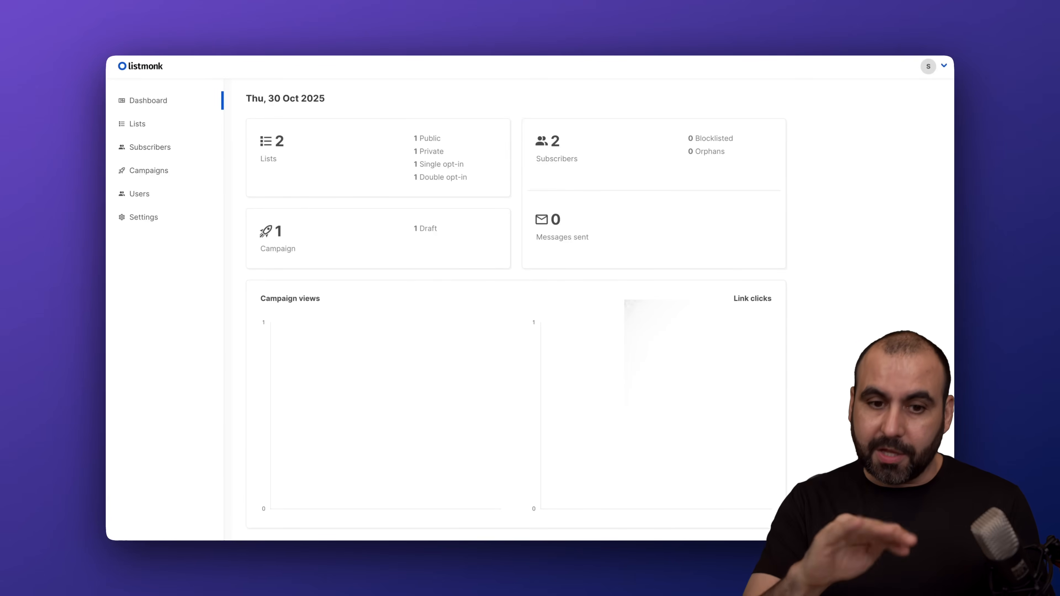
mouse_move(355, 206)
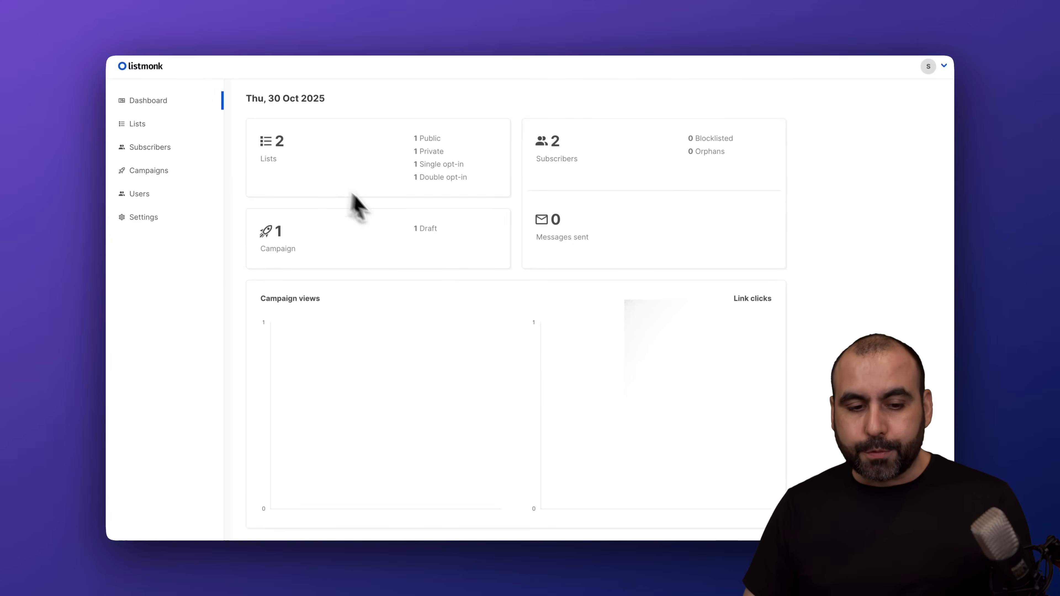
mouse_move(397, 229)
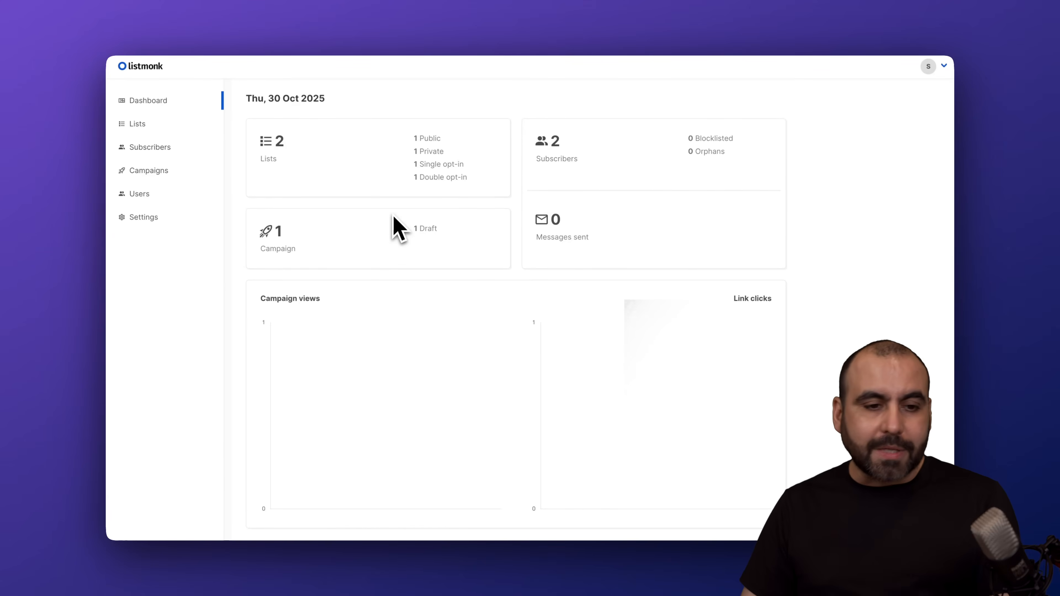
View all mailing lists, then all subscribers
click(137, 124)
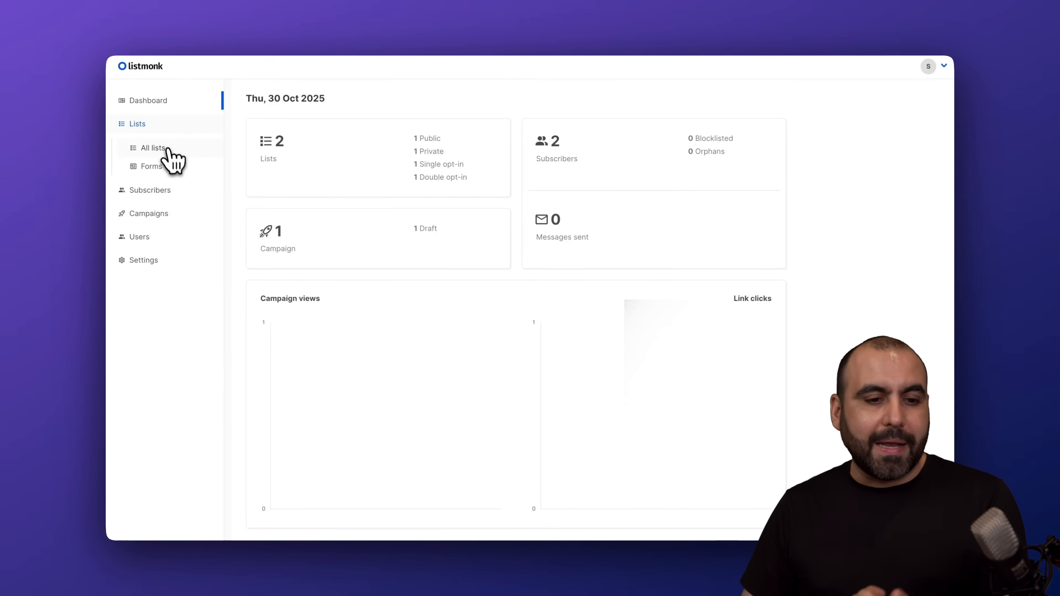
click(153, 148)
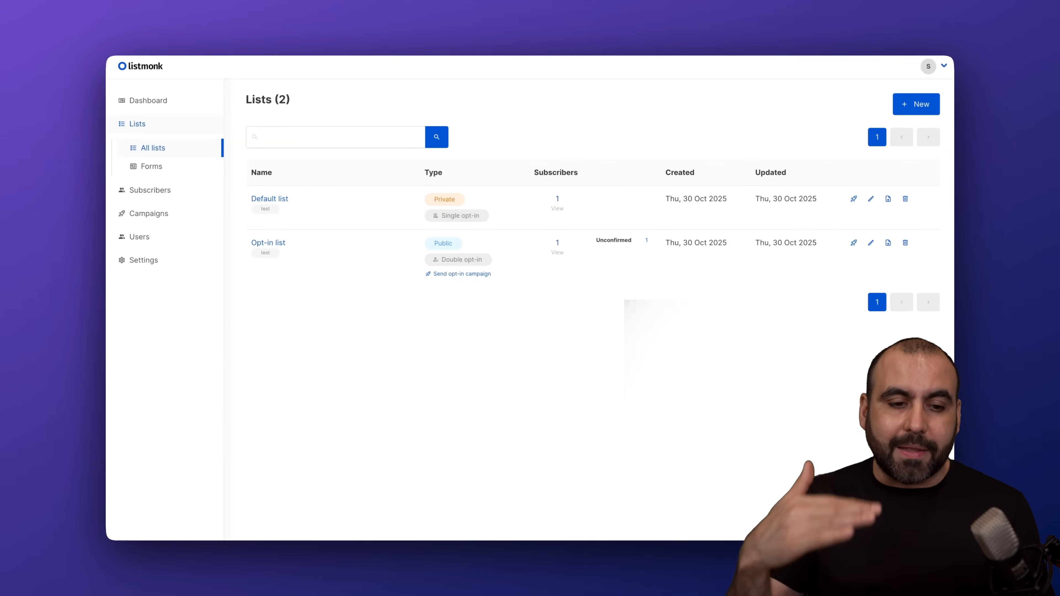
mouse_move(155, 177)
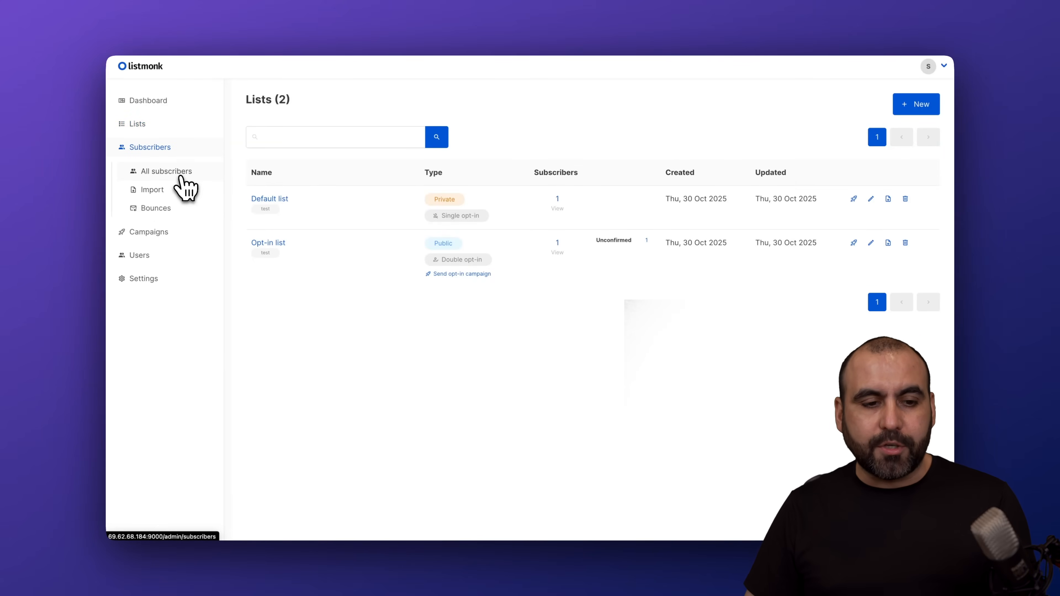
click(166, 171)
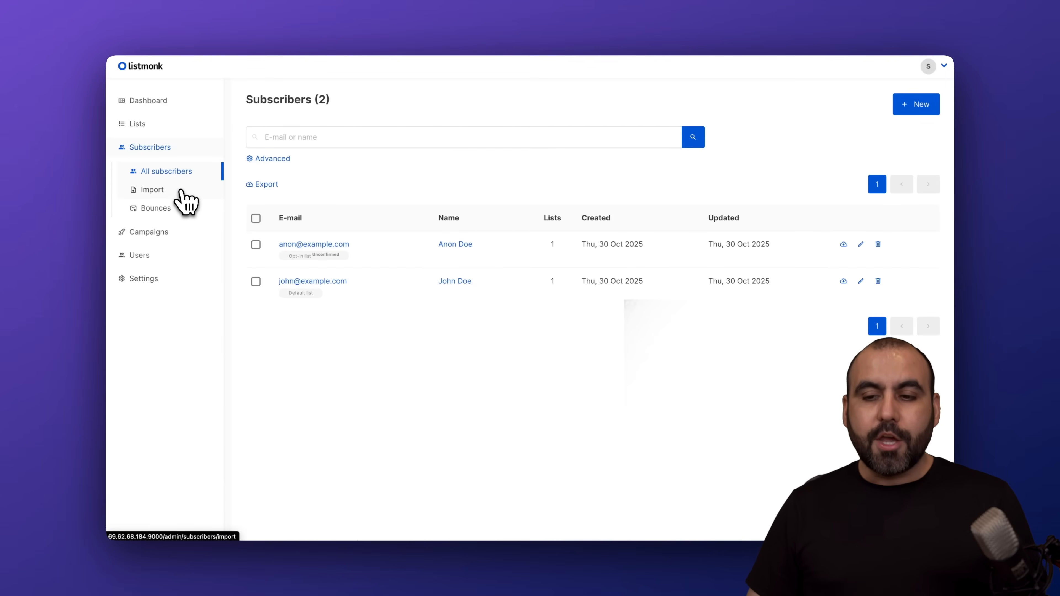
Look over the subscriber import page and the empty Bounces record
click(153, 190)
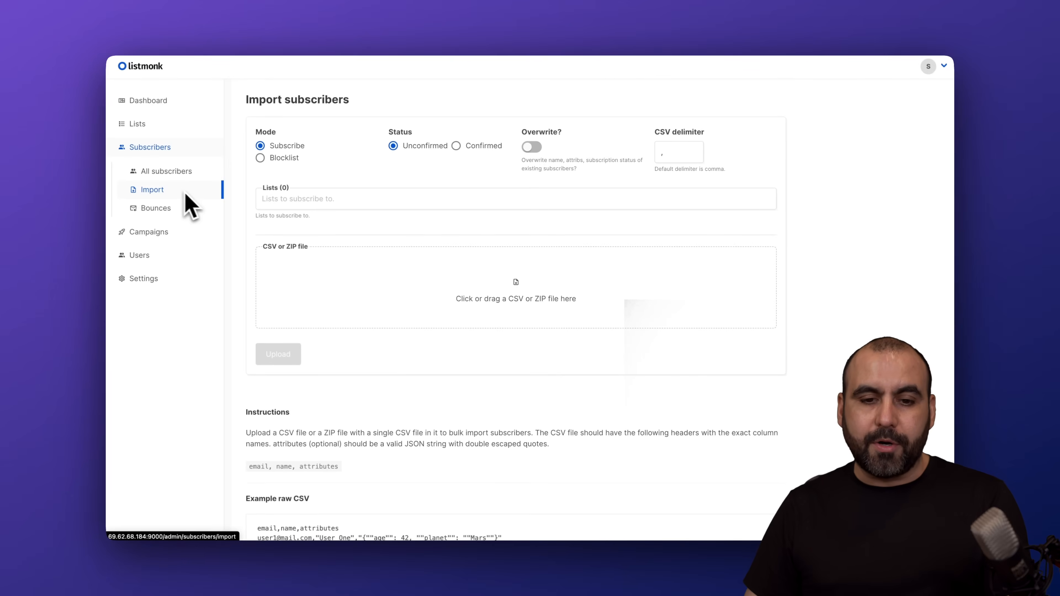
mouse_move(534, 334)
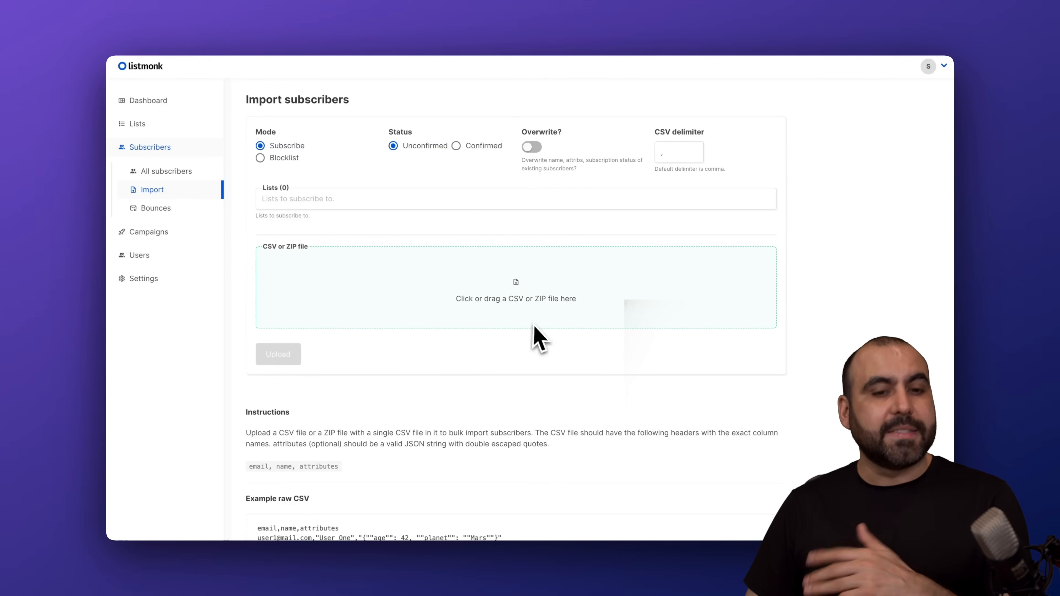
mouse_move(334, 159)
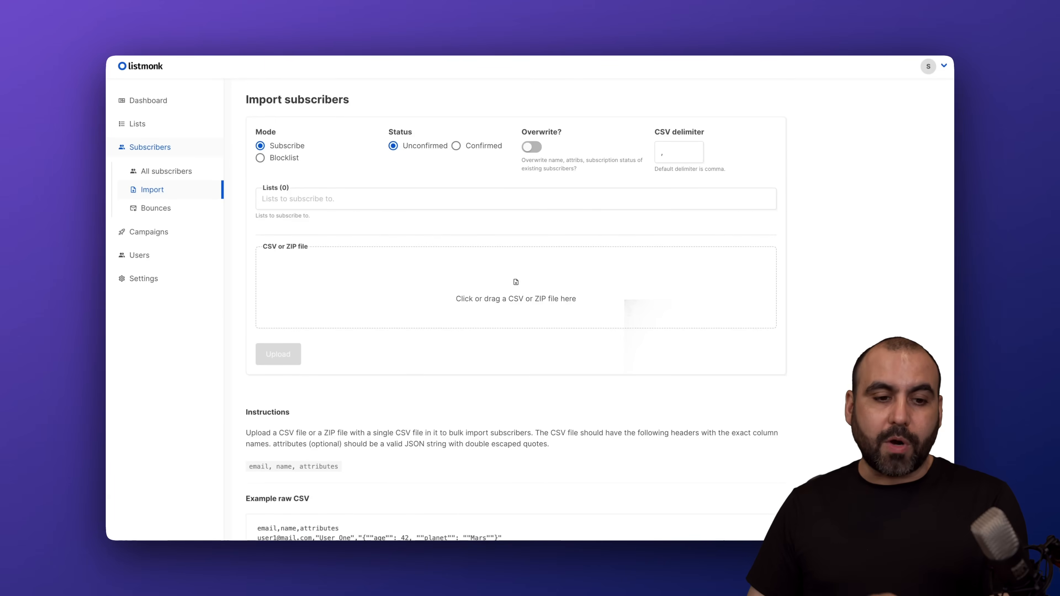
scroll(down, 3)
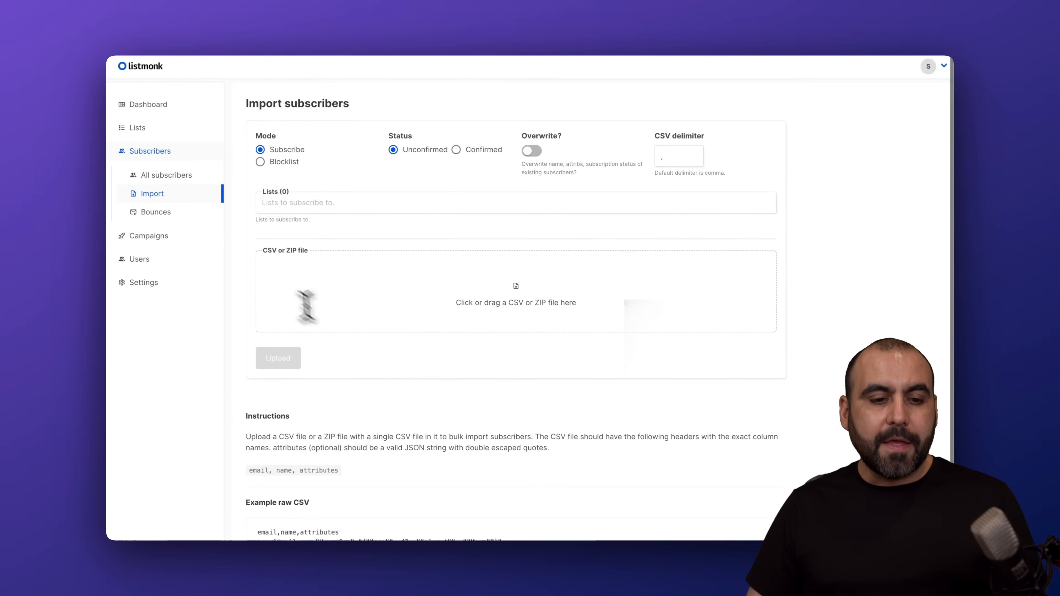
click(155, 208)
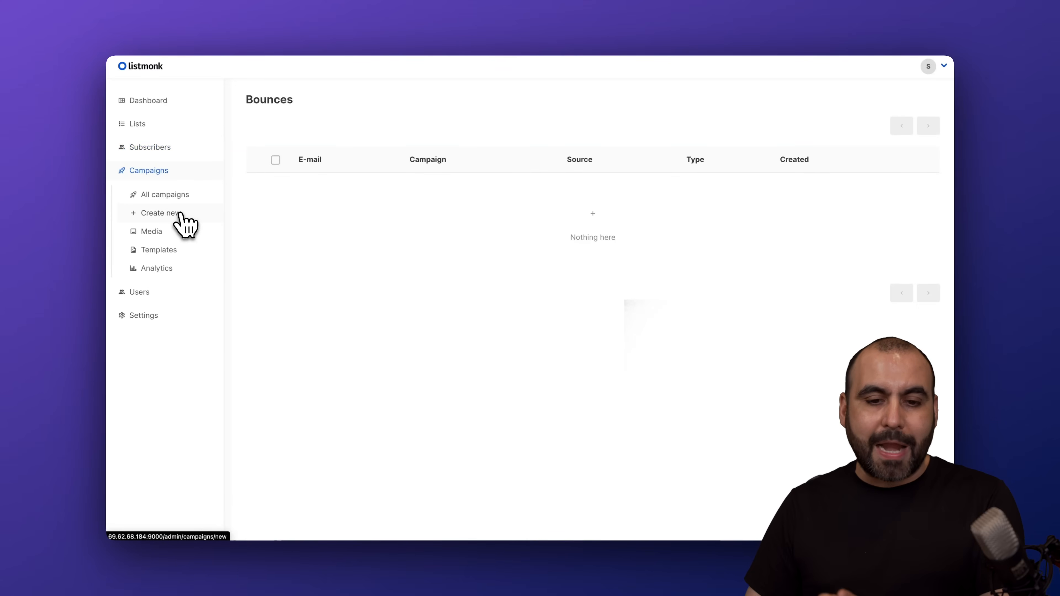
click(161, 213)
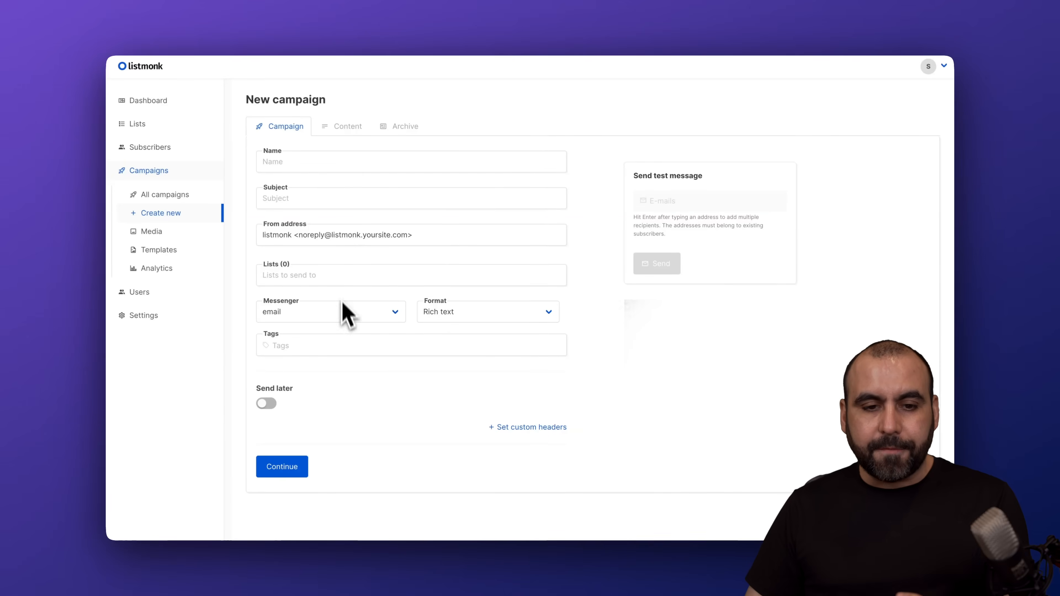
mouse_move(348, 140)
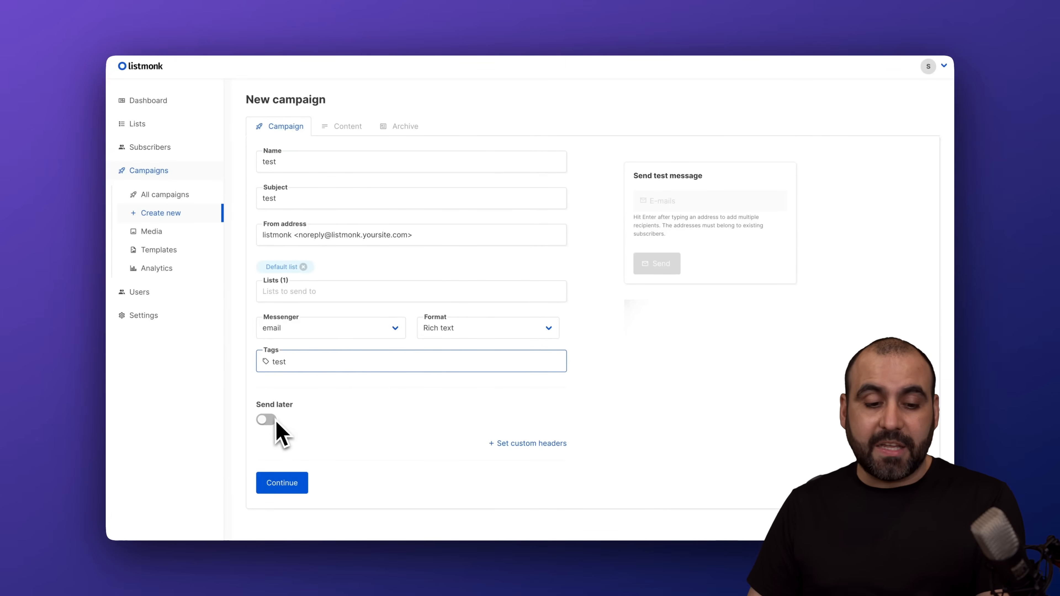
click(266, 419)
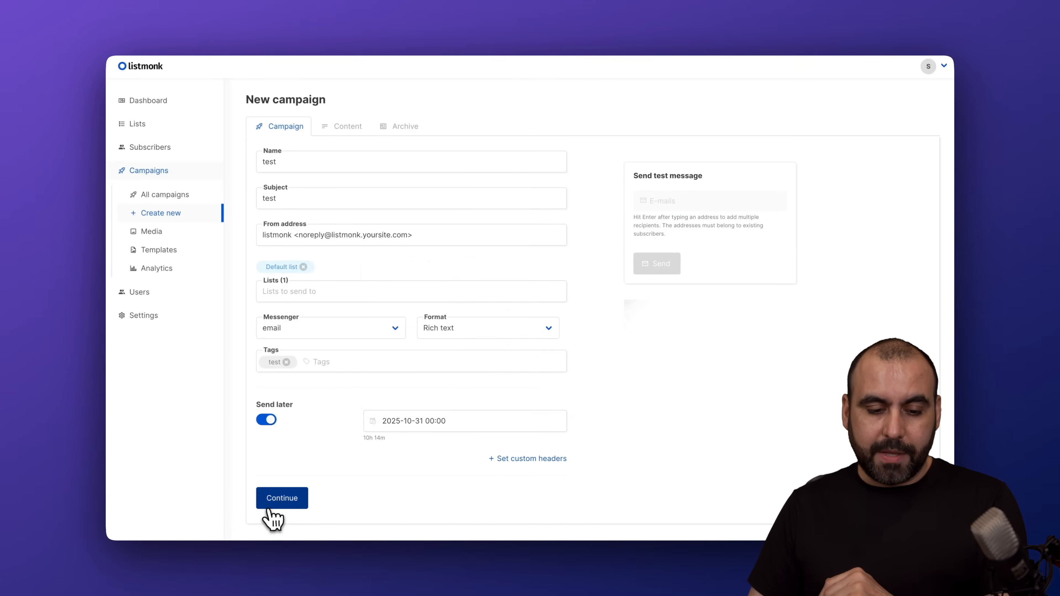
click(282, 498)
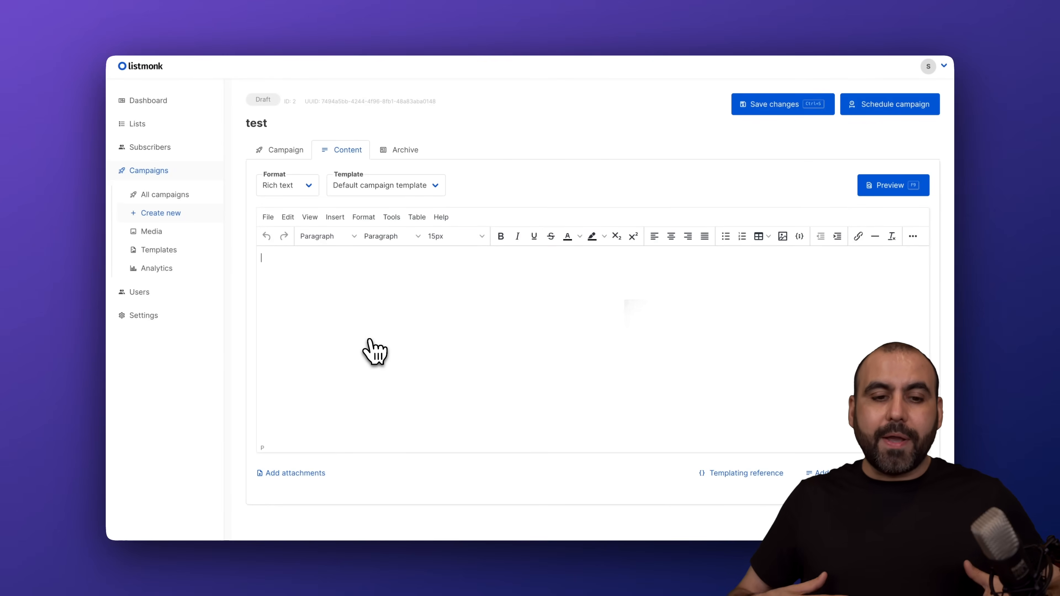
Check the content format options keeping rich text, then go to the empty Media library
click(287, 185)
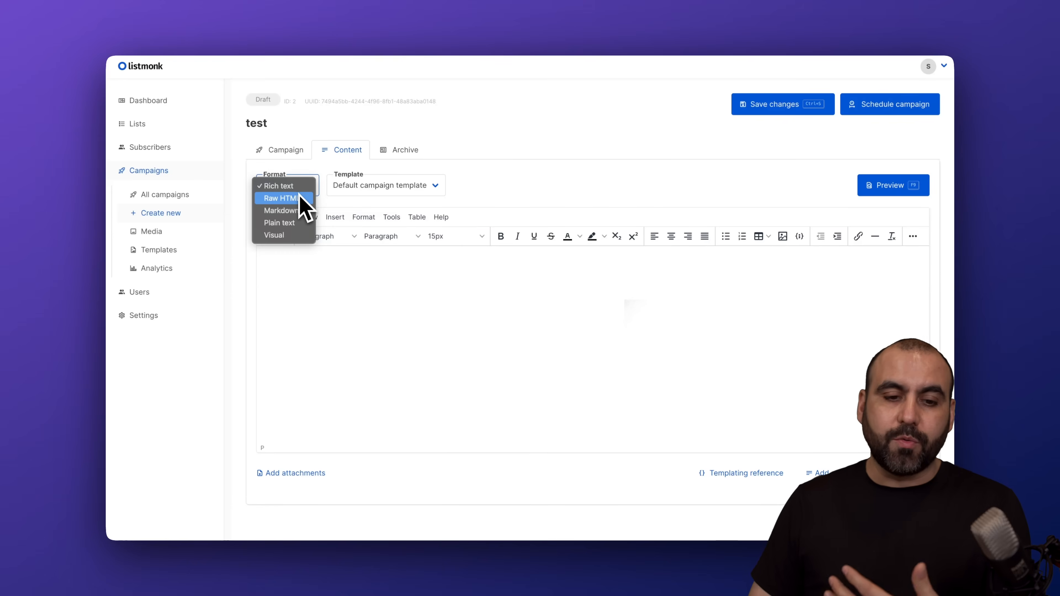
mouse_move(282, 211)
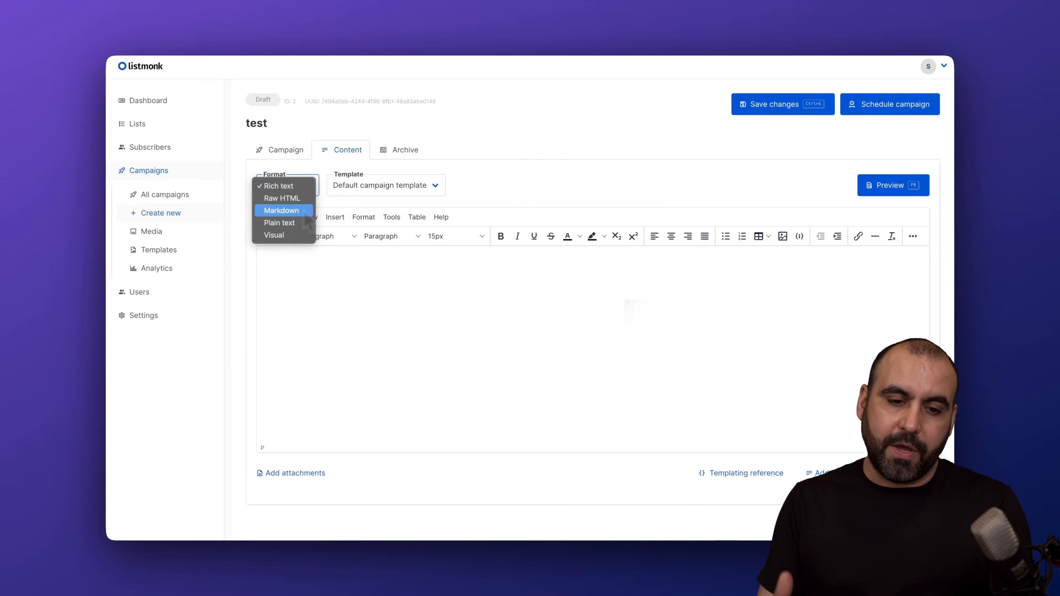
mouse_move(285, 235)
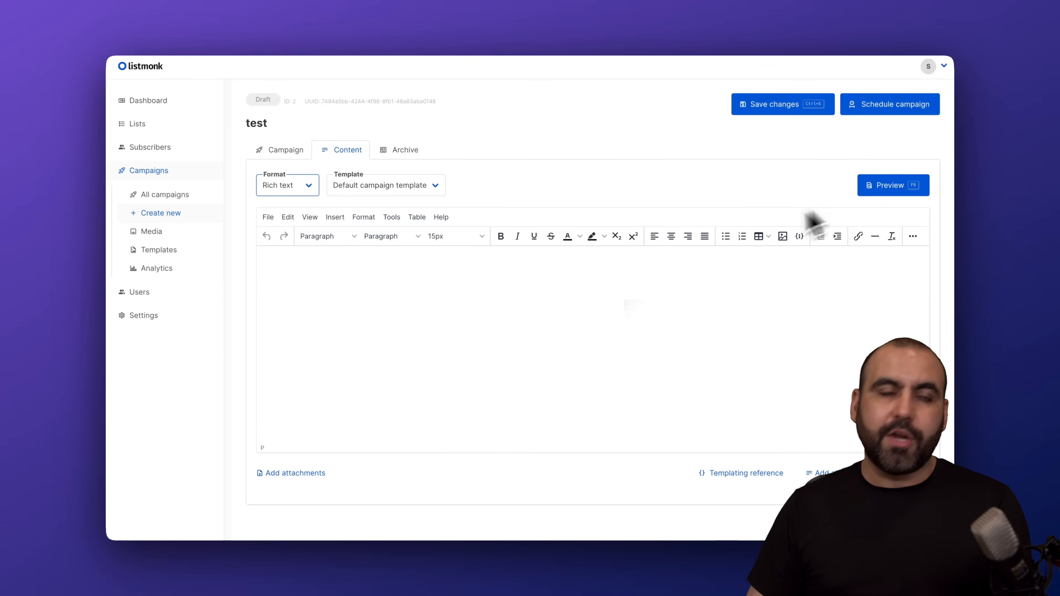
mouse_move(736, 257)
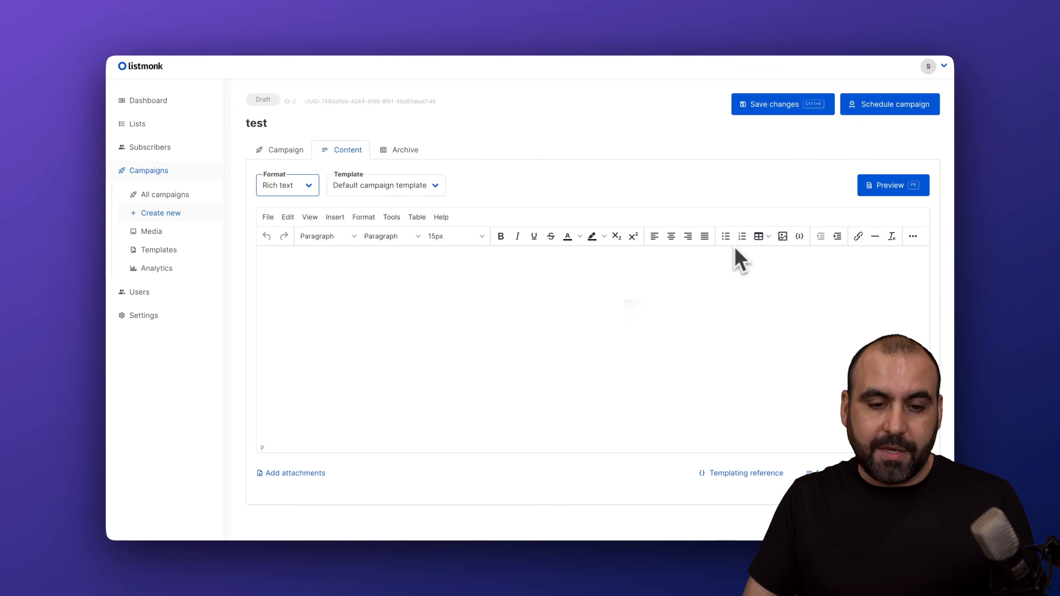
click(419, 335)
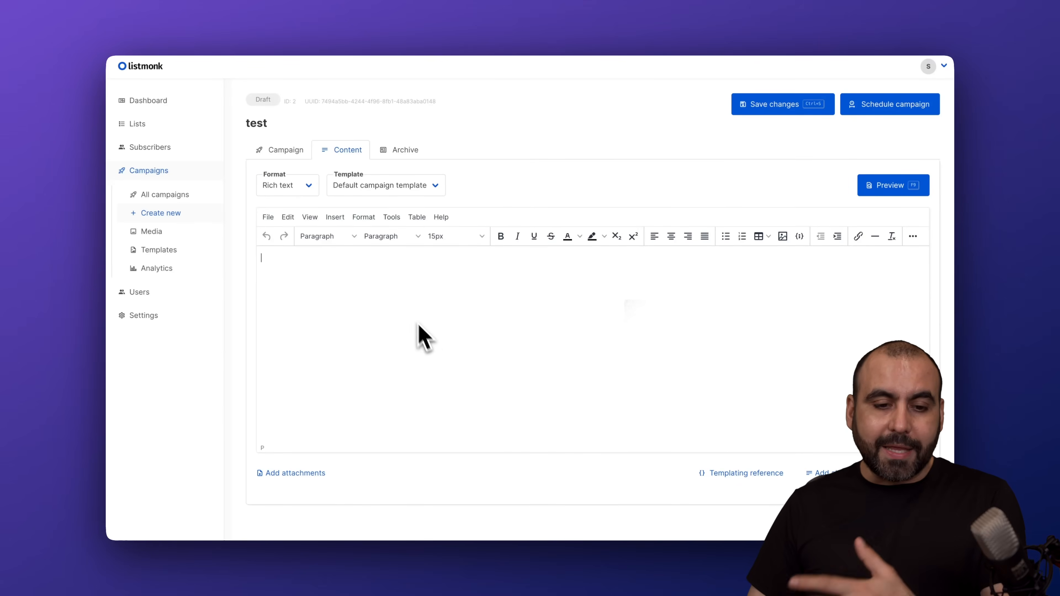
mouse_move(413, 291)
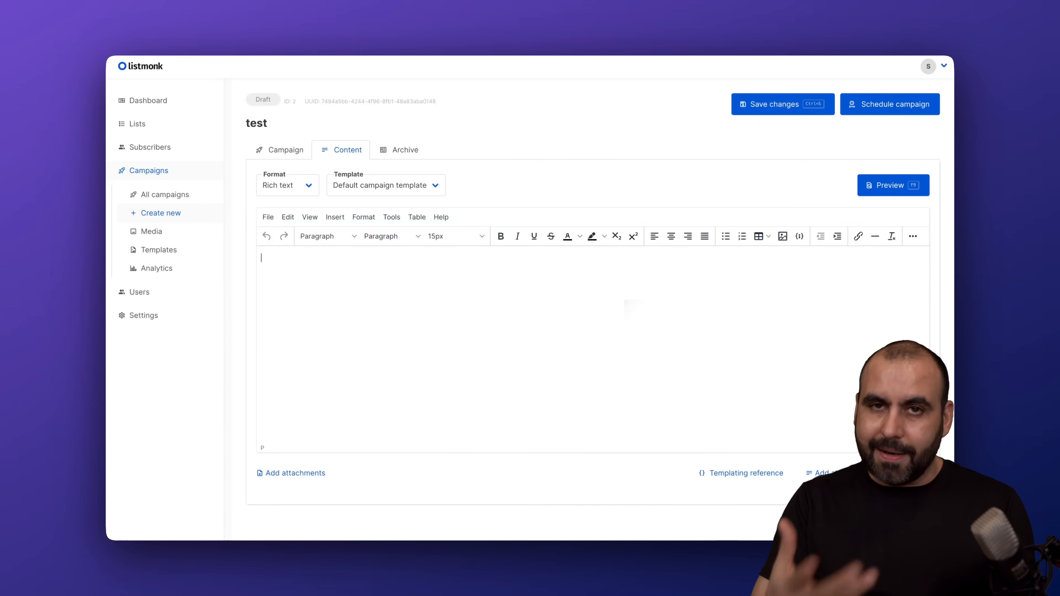
click(151, 231)
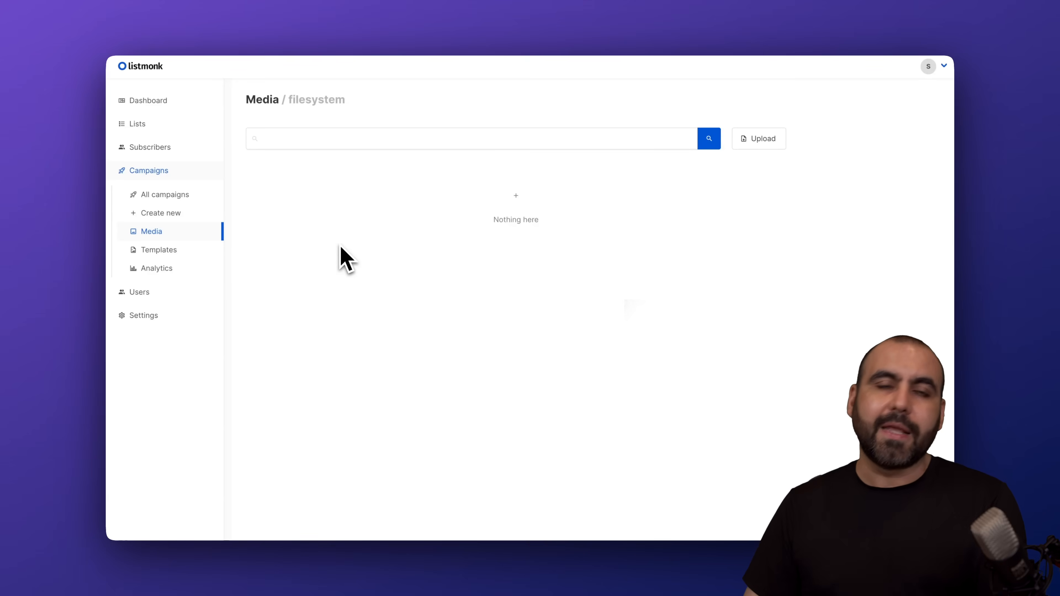
Preview the default campaign template and close it without saving
click(158, 250)
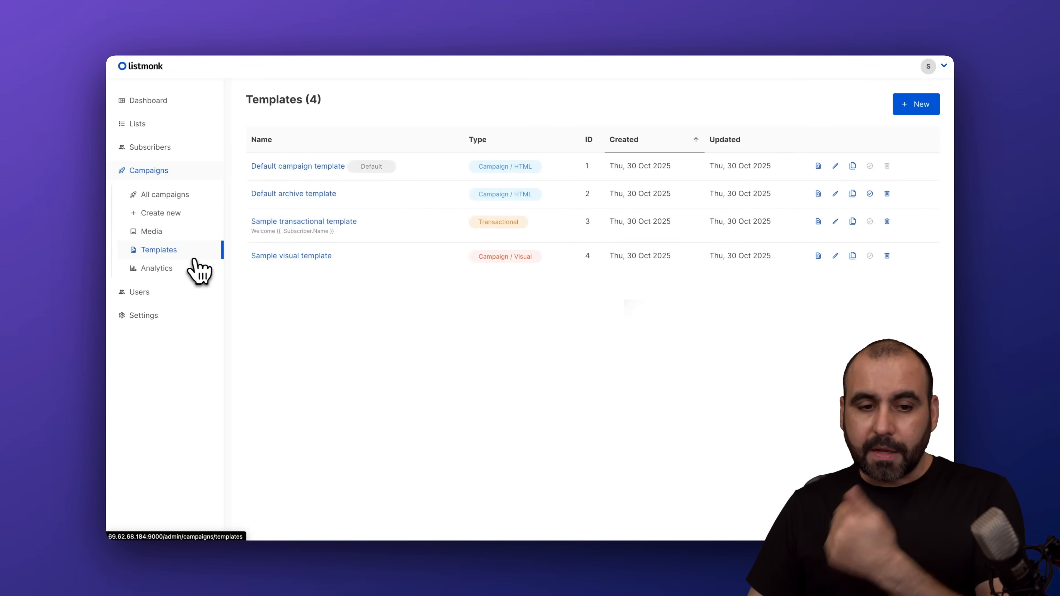
mouse_move(325, 205)
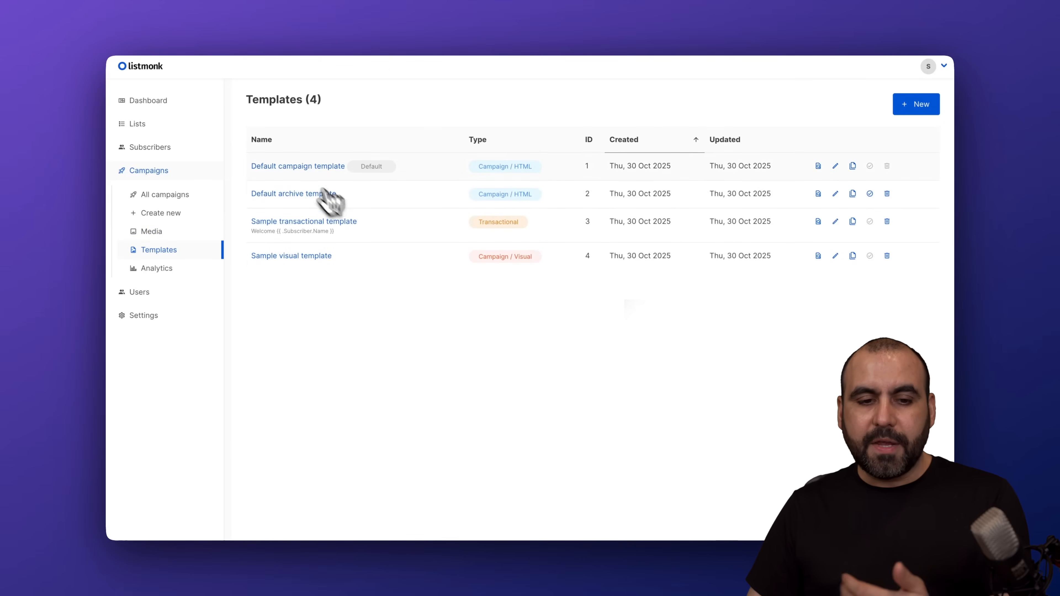
click(297, 166)
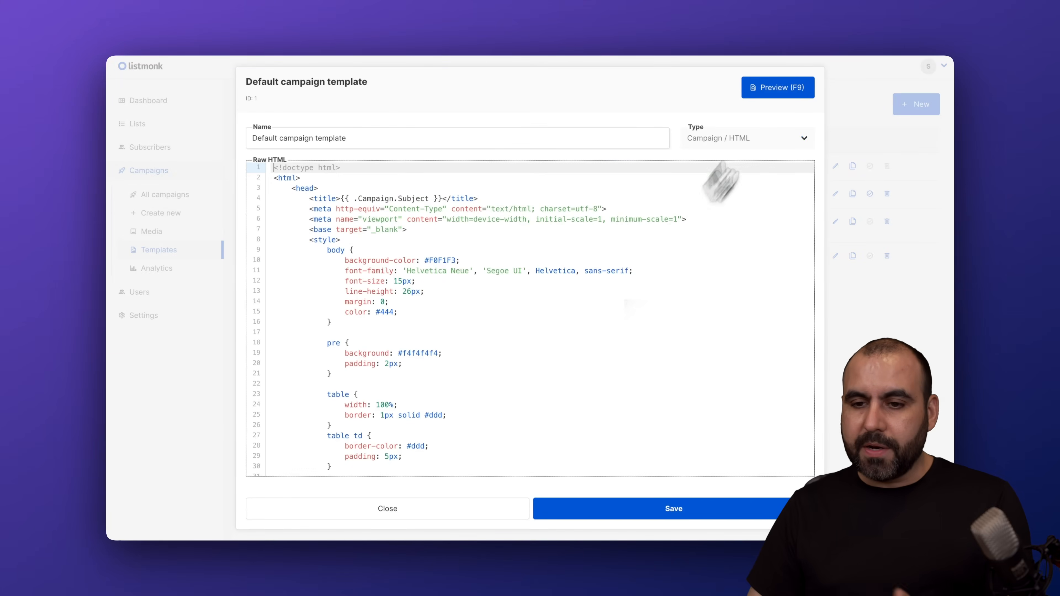
click(778, 87)
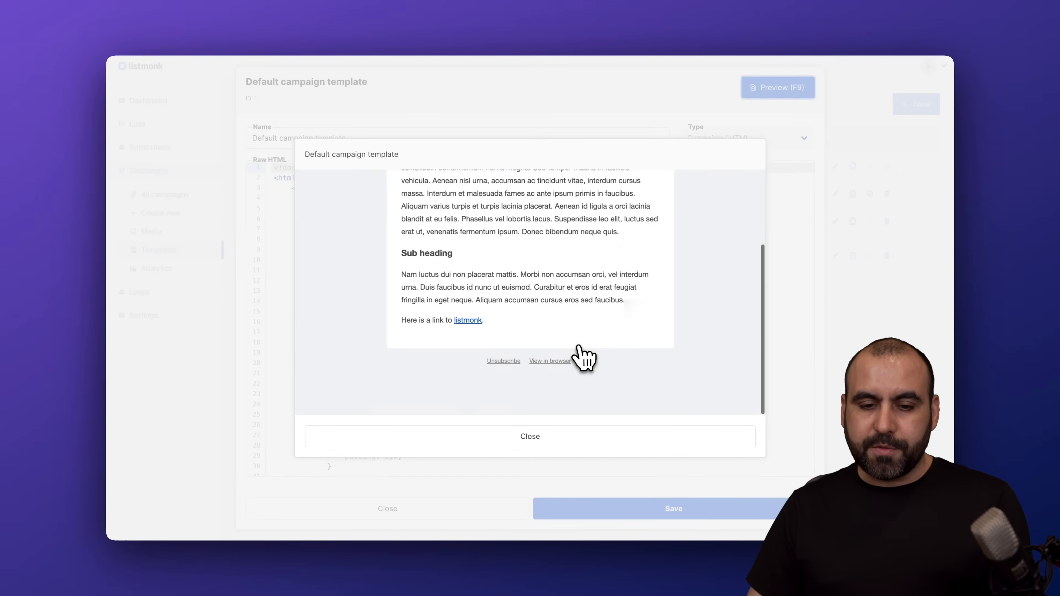
click(530, 436)
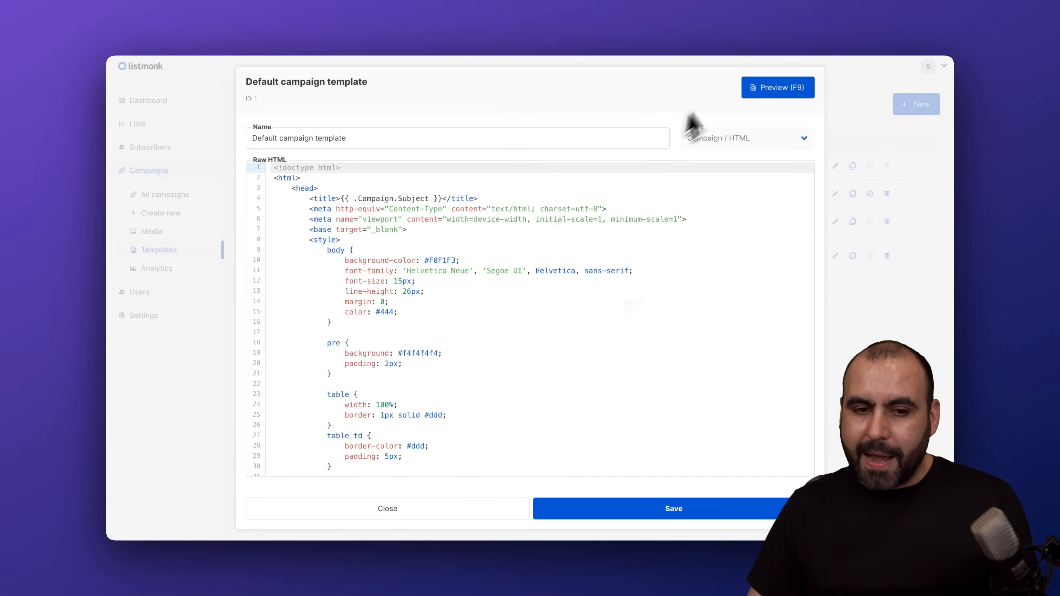
click(388, 509)
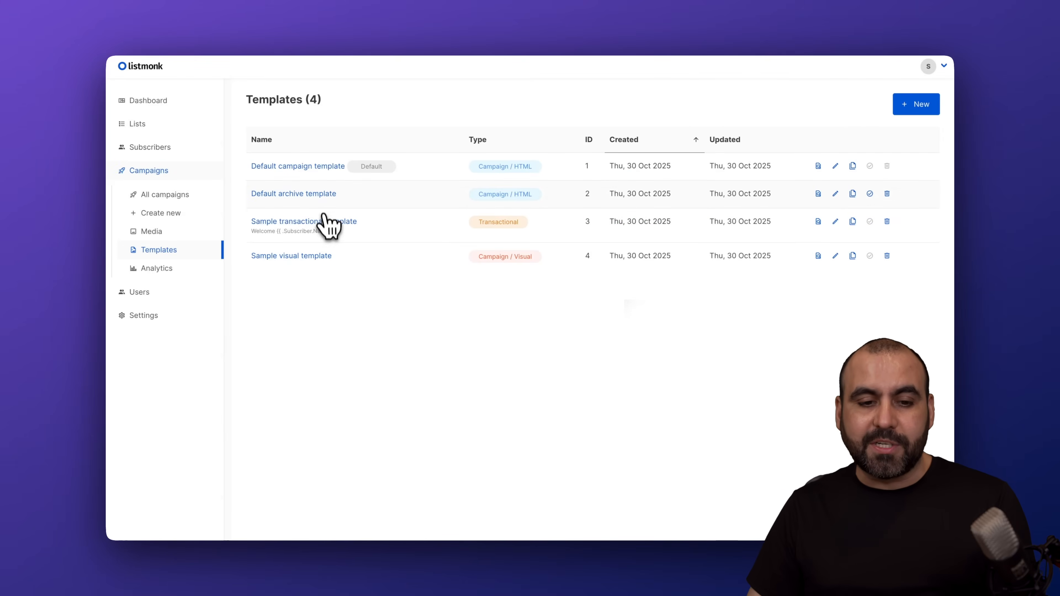
View the default archive template unchanged, then go to the campaign Analytics page
click(294, 194)
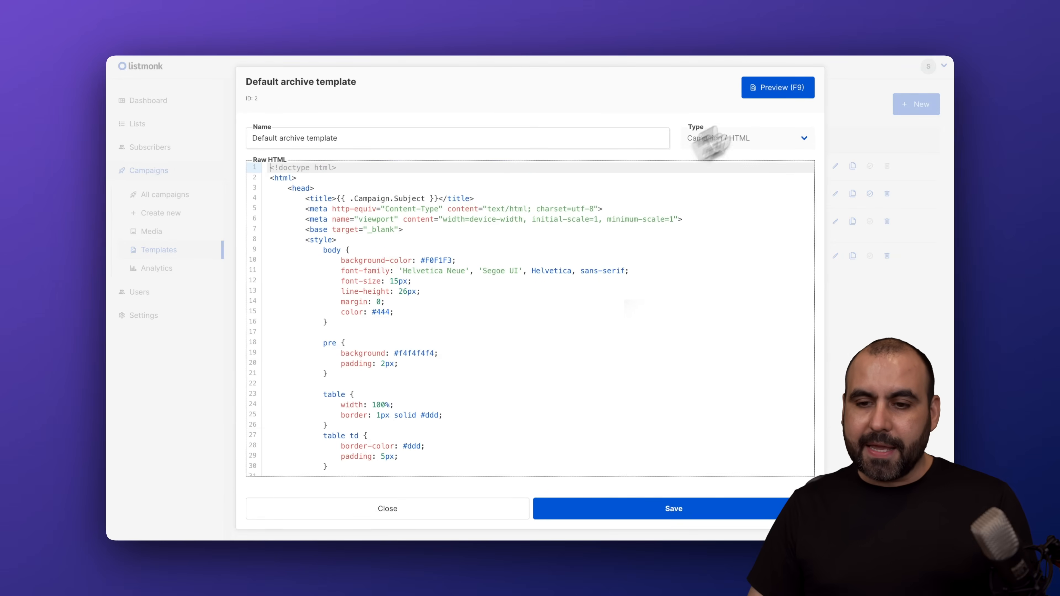
click(388, 509)
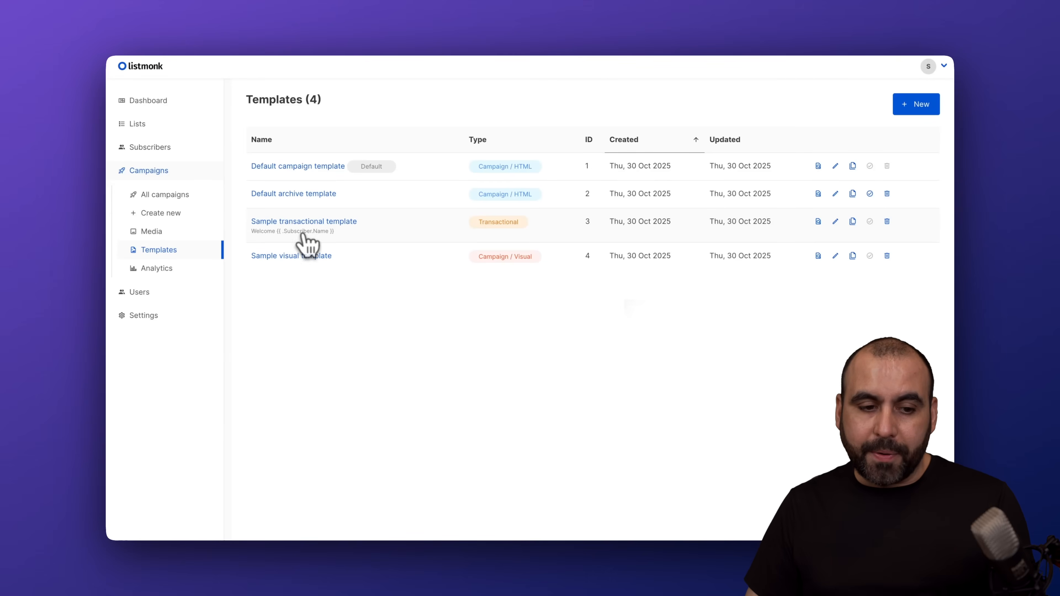
click(157, 268)
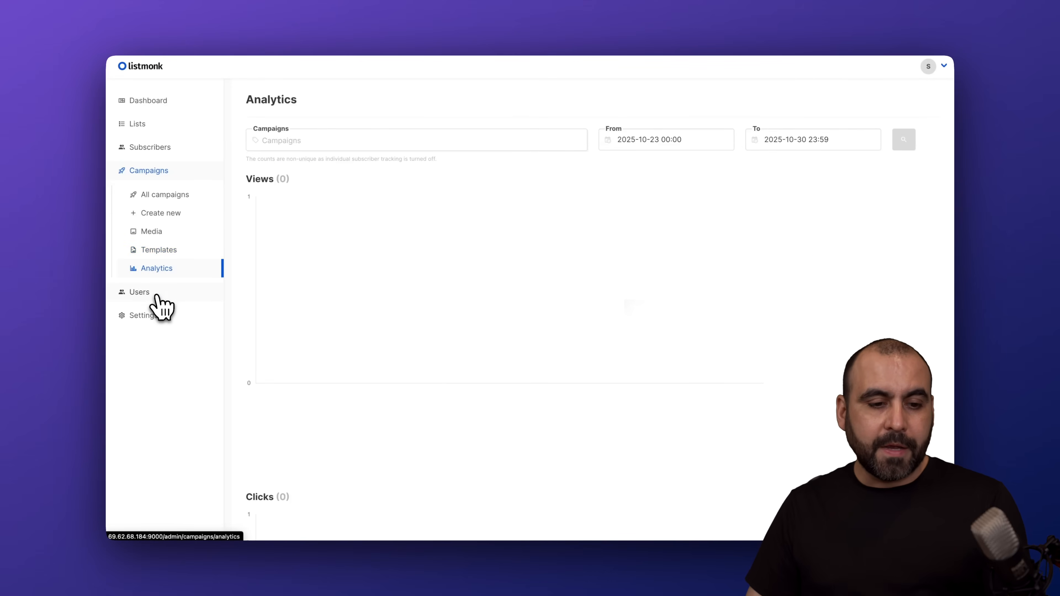
View the Users list and the new-user form in API and login modes, then discard it unsaved
click(139, 292)
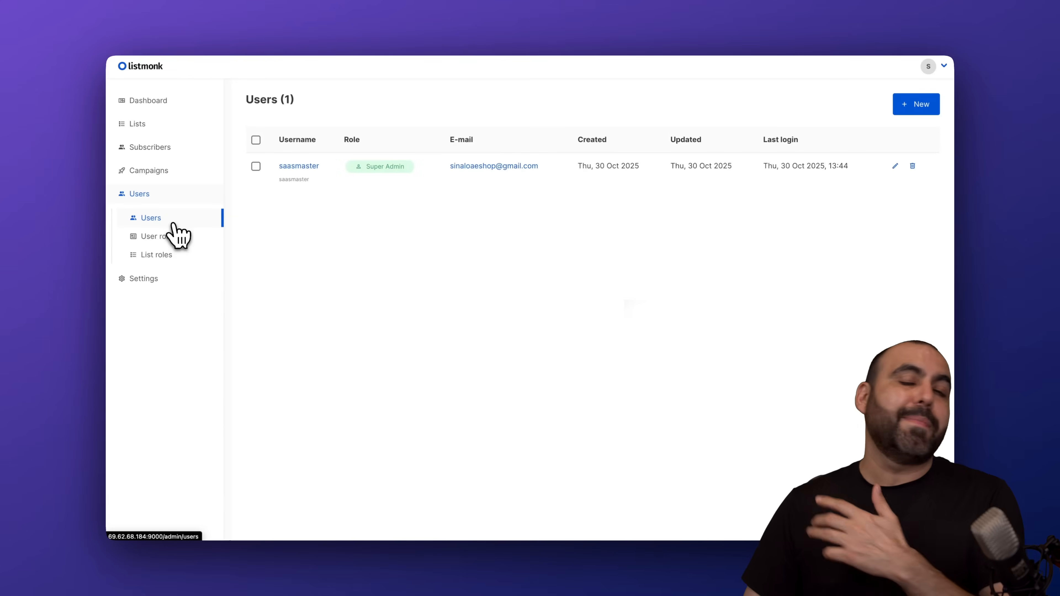
mouse_move(463, 278)
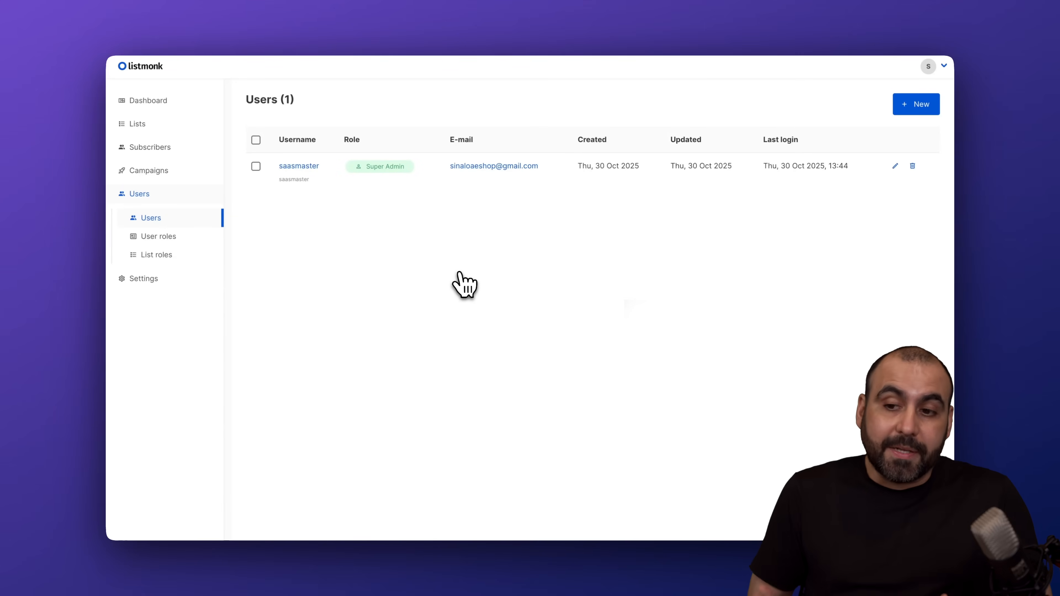
click(916, 104)
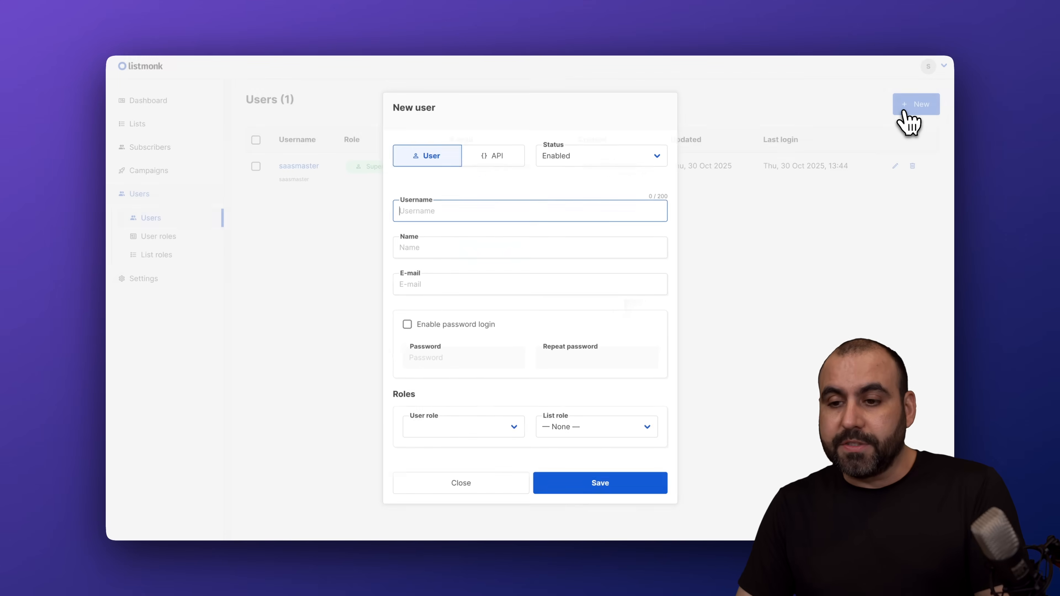
click(493, 156)
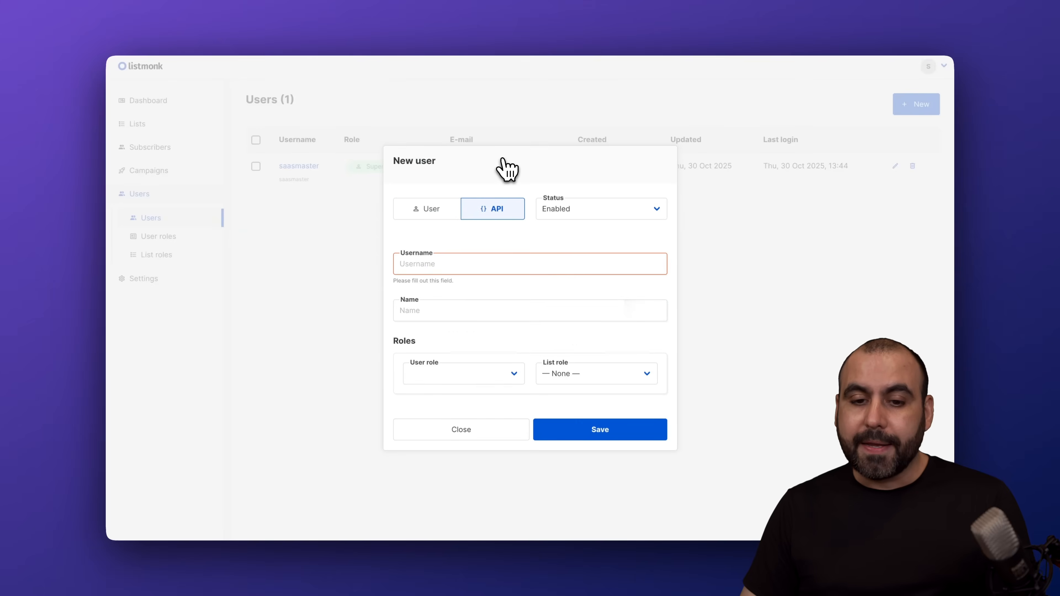
click(426, 209)
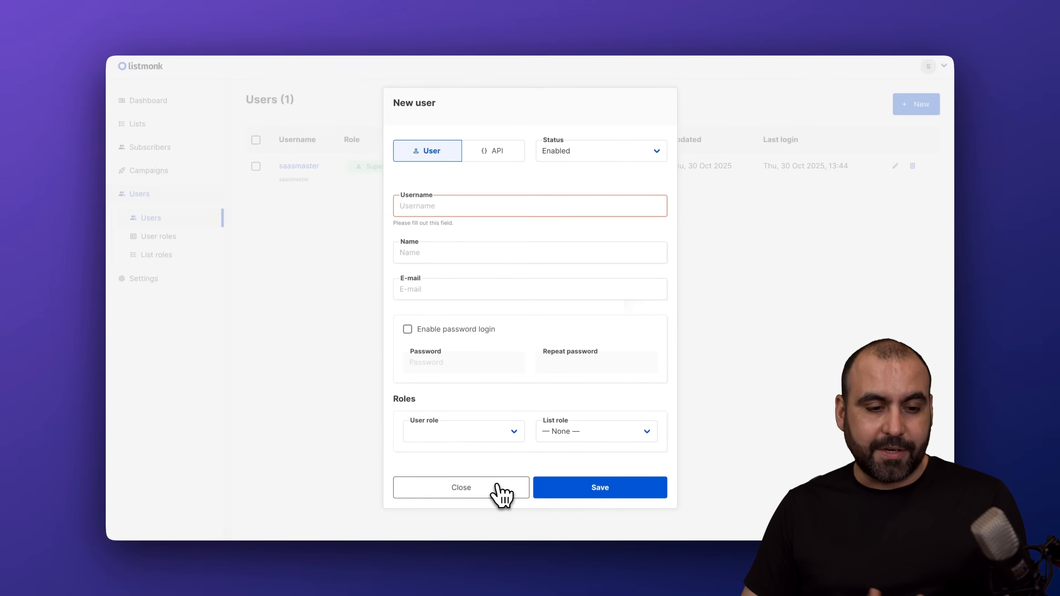
click(461, 487)
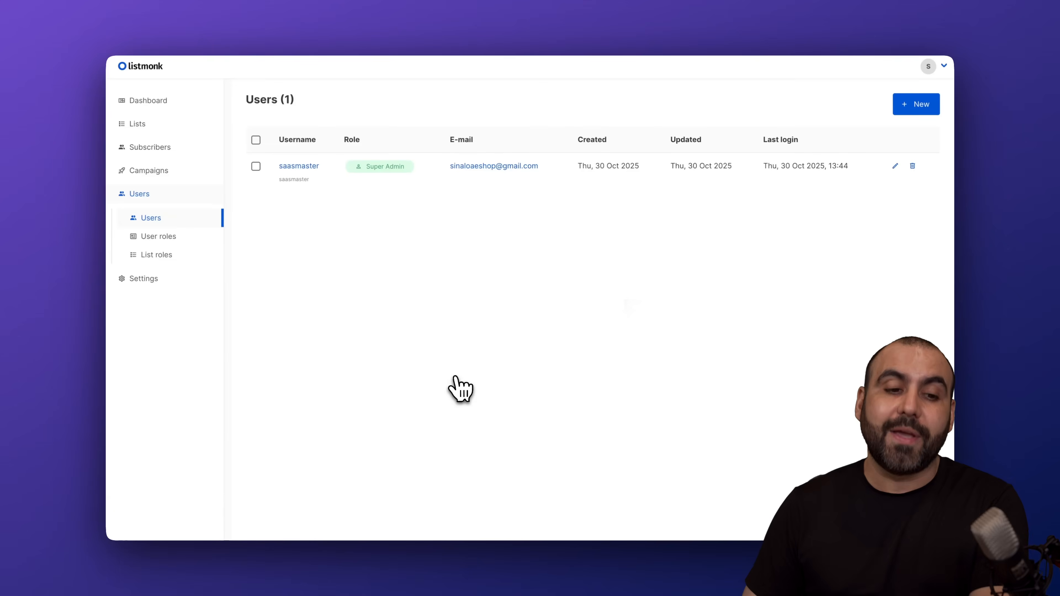
mouse_move(160, 281)
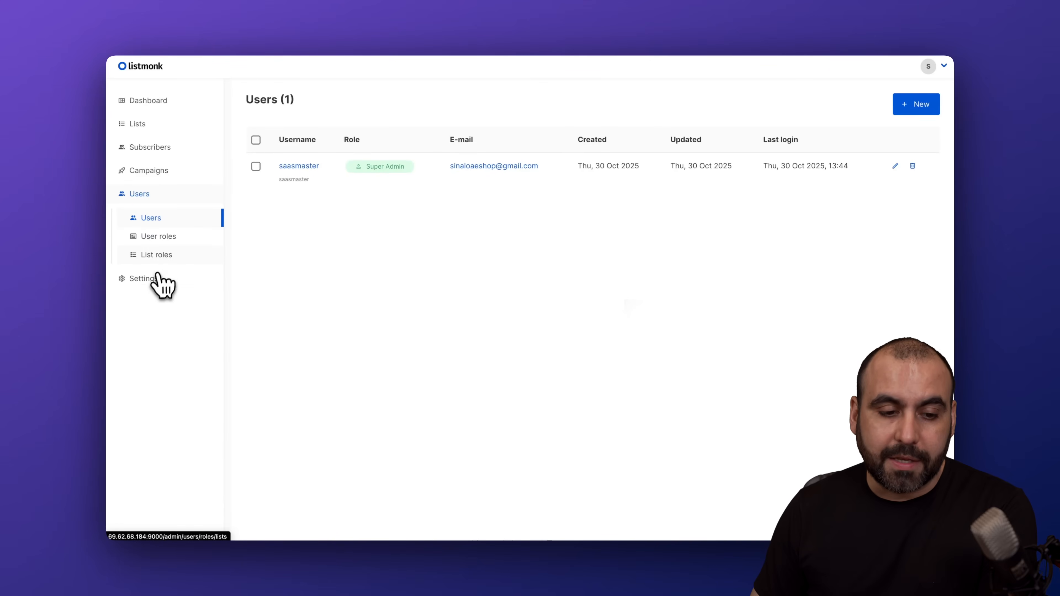
Review the General and SMTP settings, then view the application Logs page
click(143, 279)
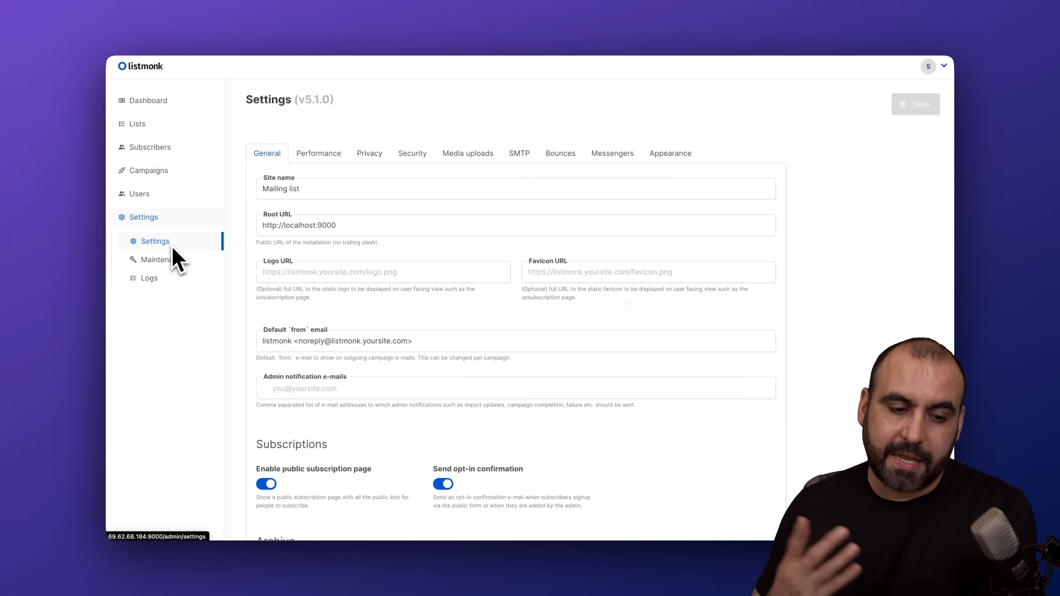
mouse_move(332, 214)
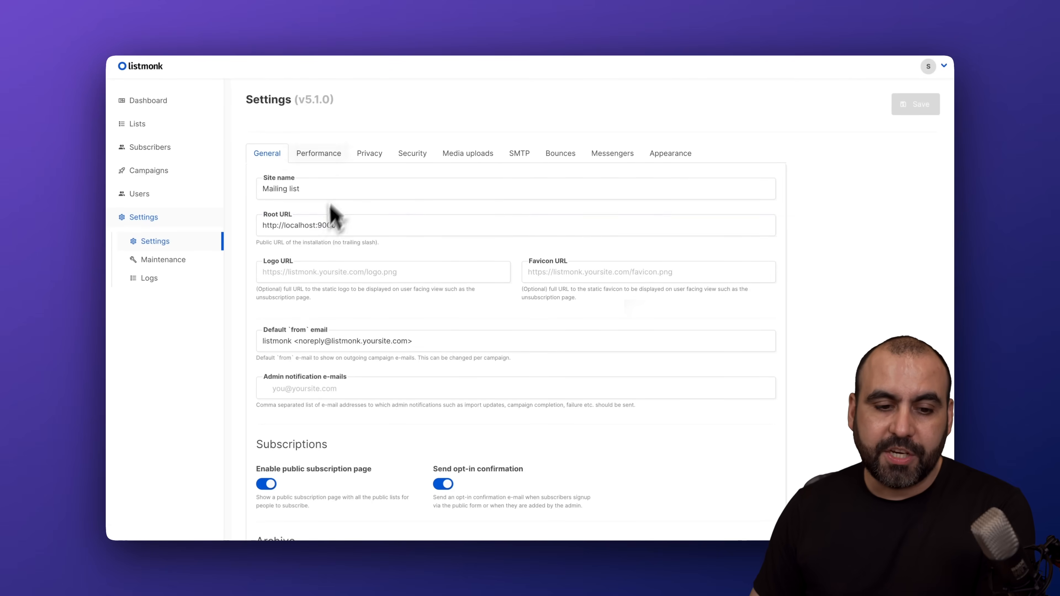
mouse_move(380, 243)
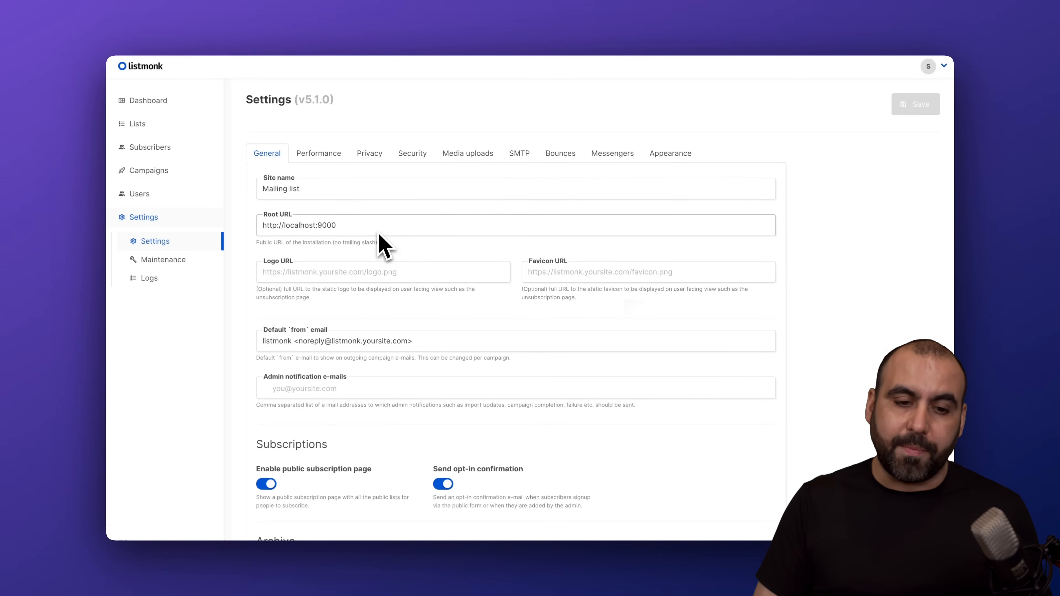
mouse_move(340, 163)
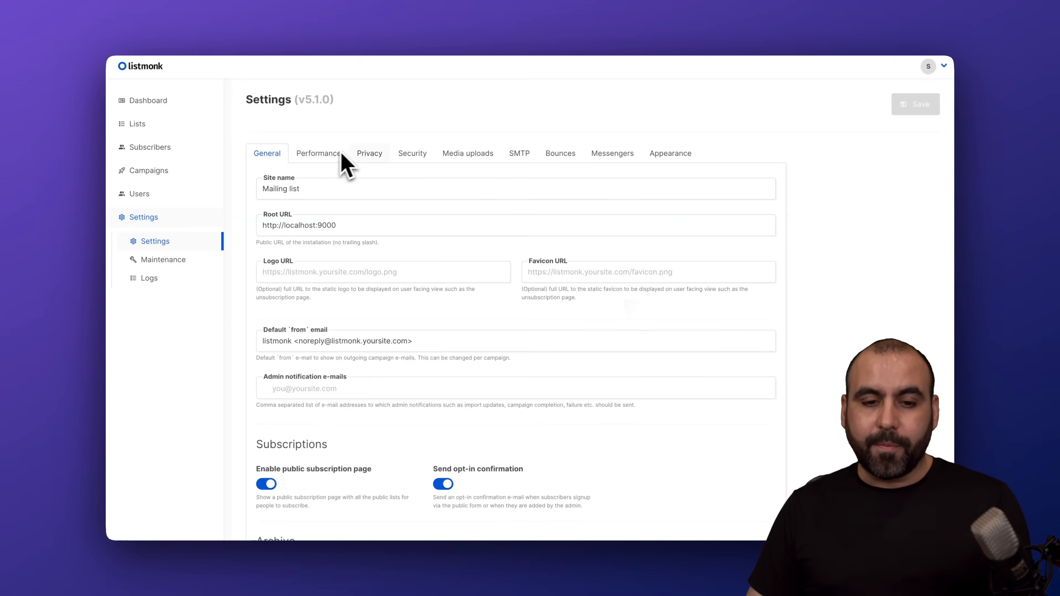
mouse_move(501, 176)
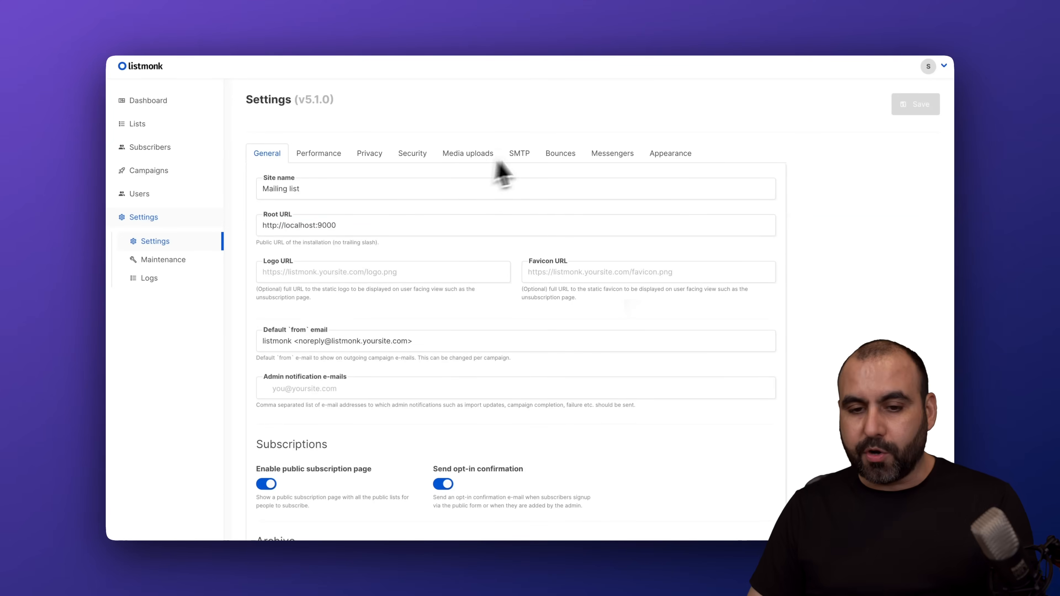
click(519, 153)
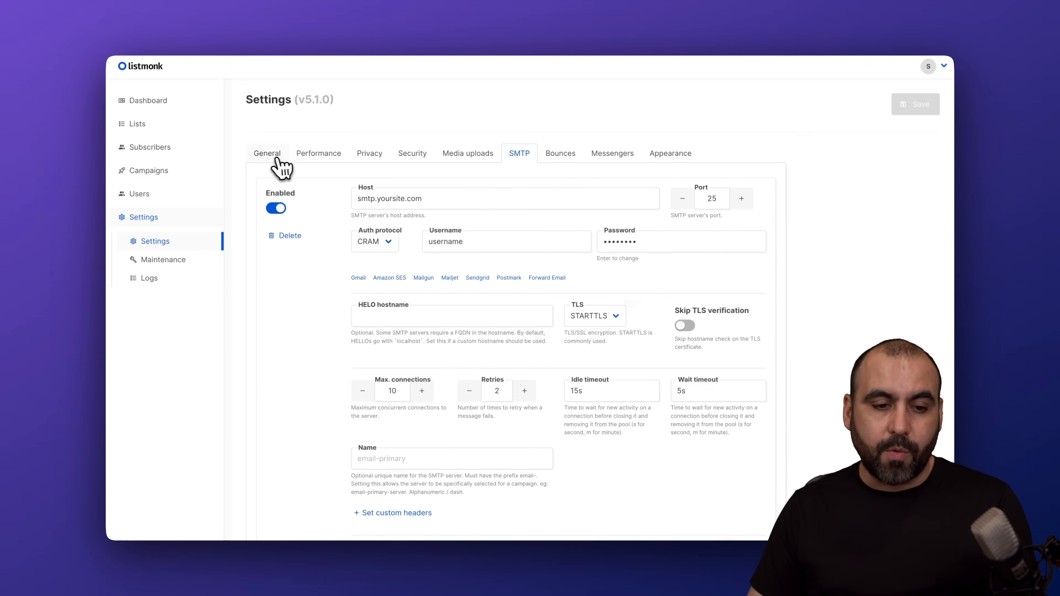
click(163, 260)
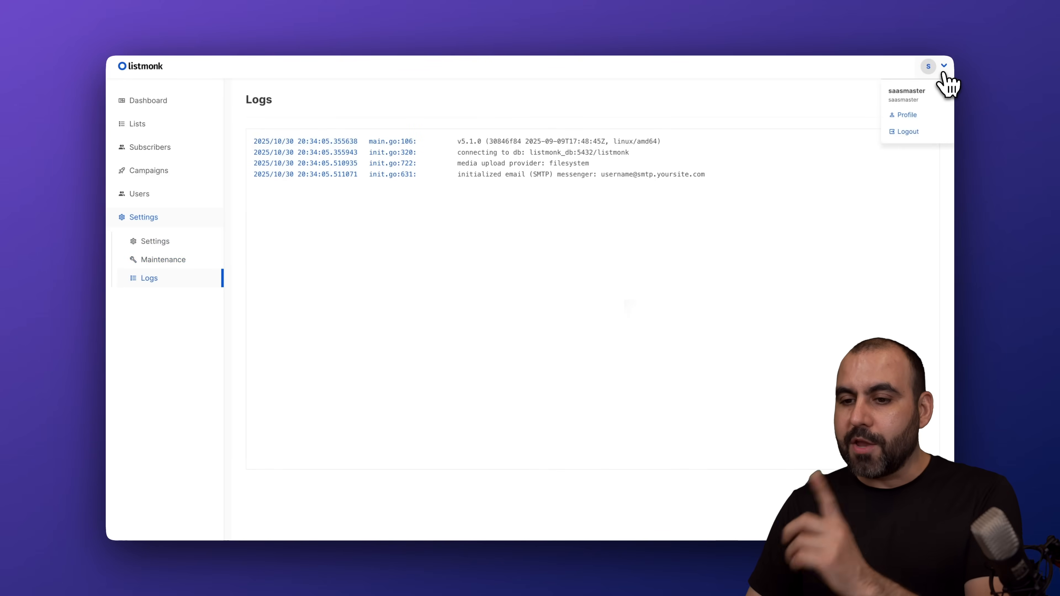
click(490, 146)
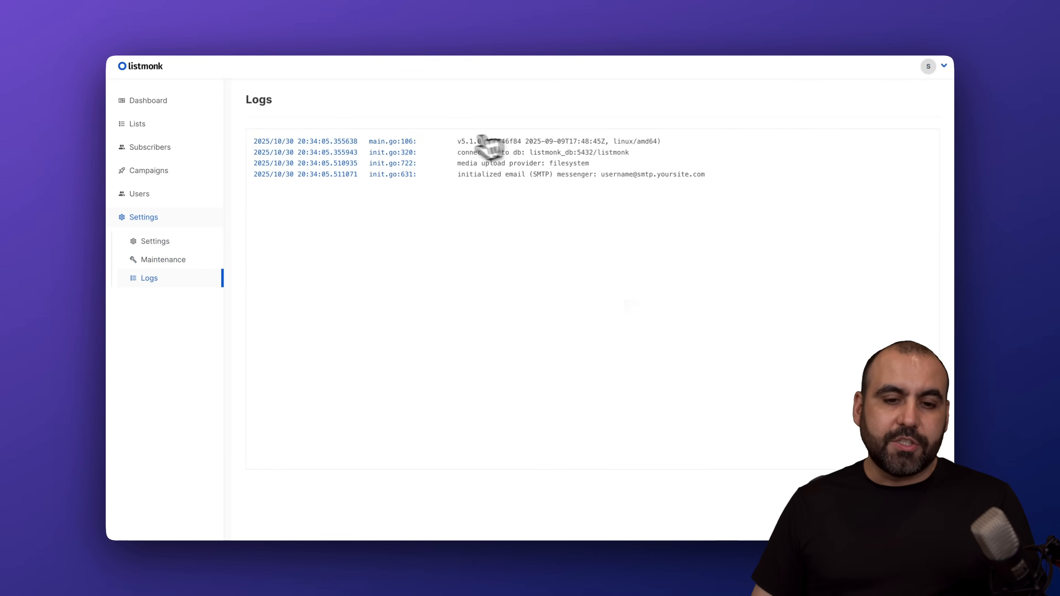
click(148, 101)
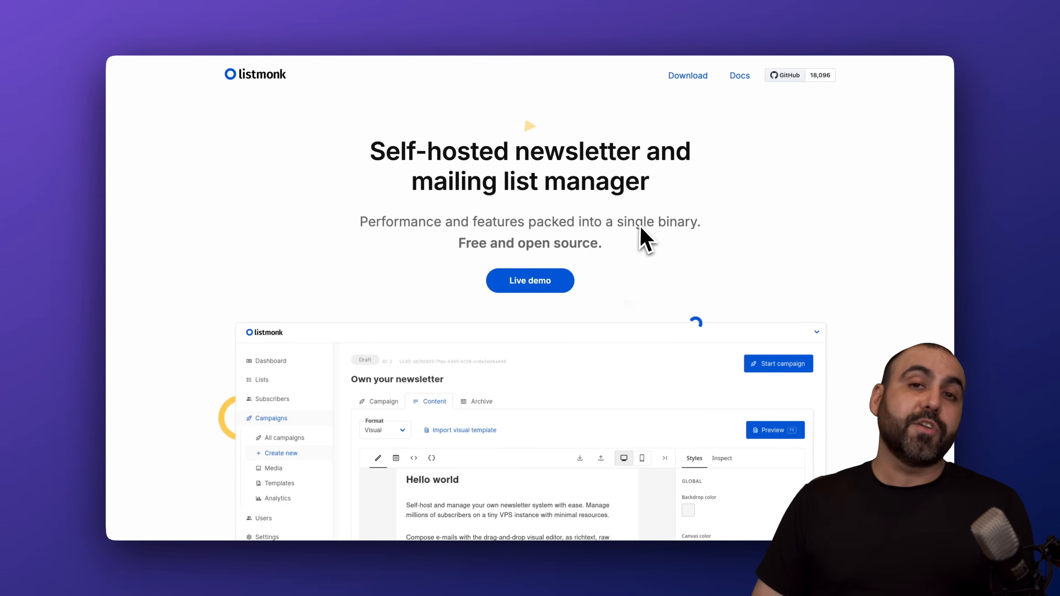
mouse_move(712, 219)
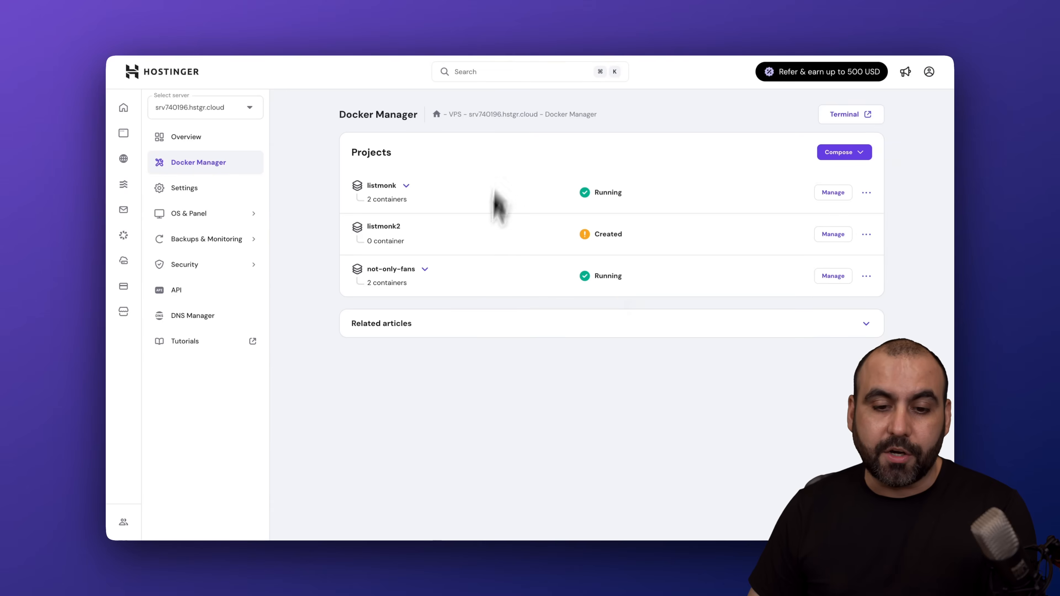
mouse_move(450, 236)
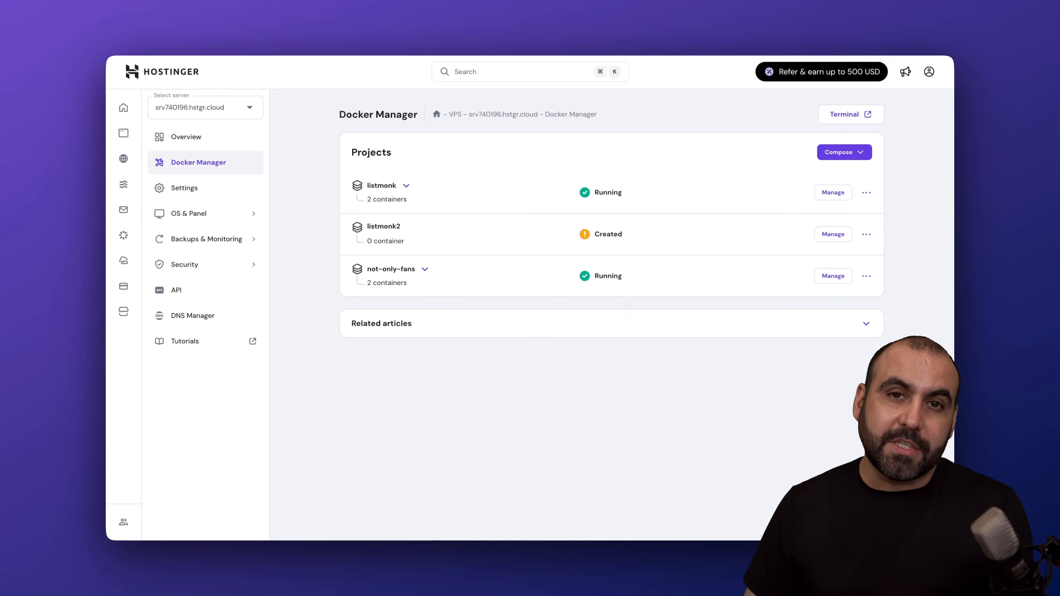
mouse_move(708, 369)
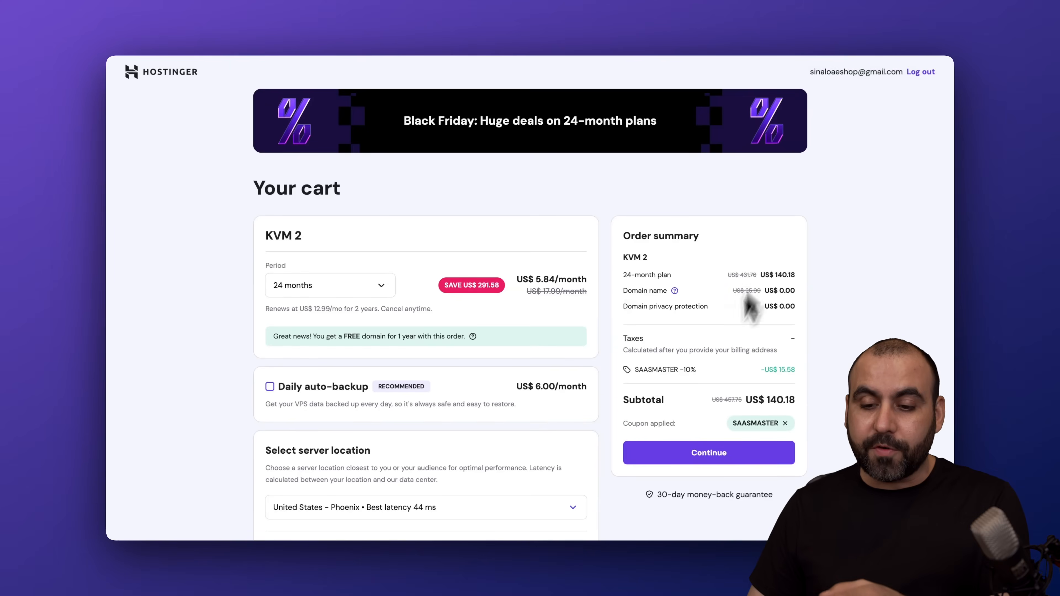
scroll(down, 3)
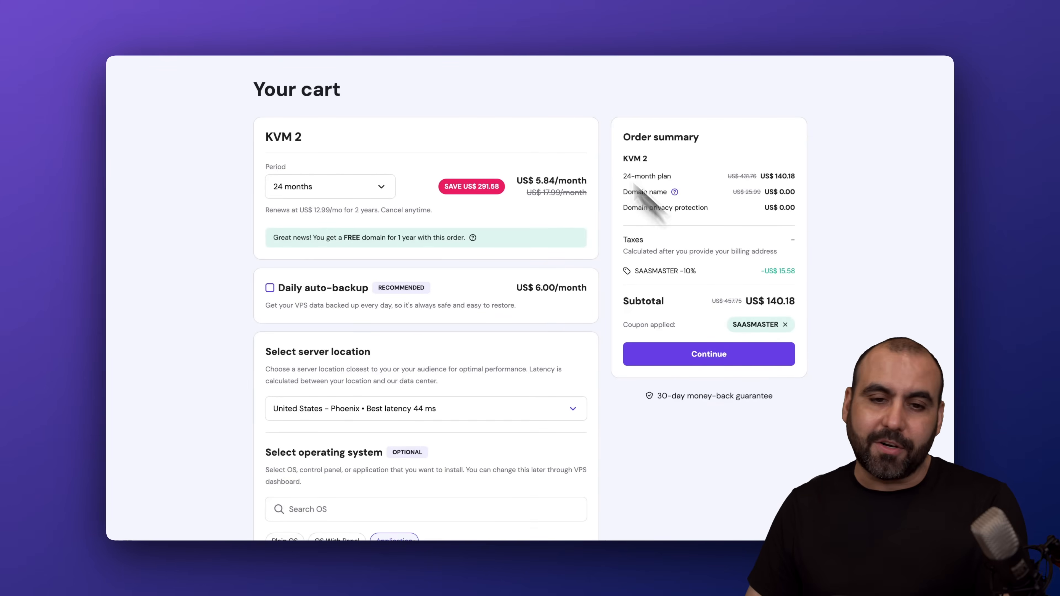